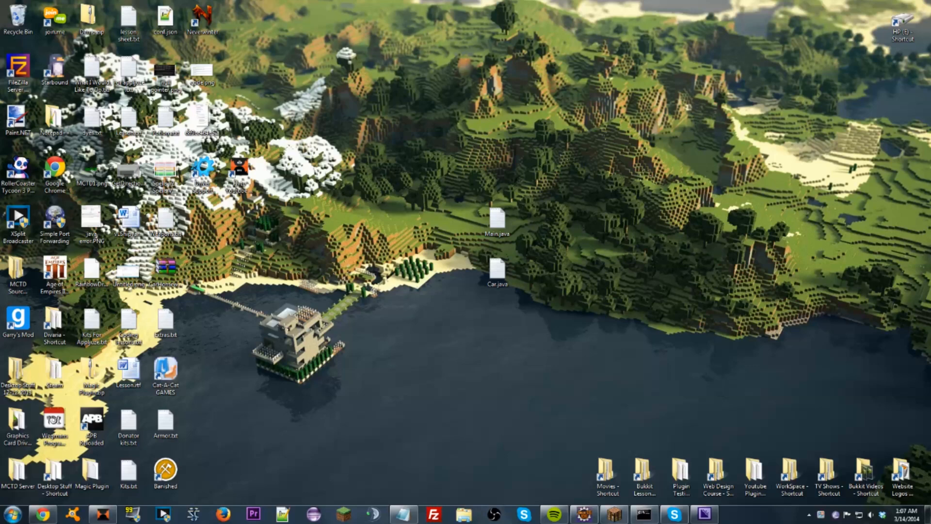
pyautogui.moveTo(42, 514)
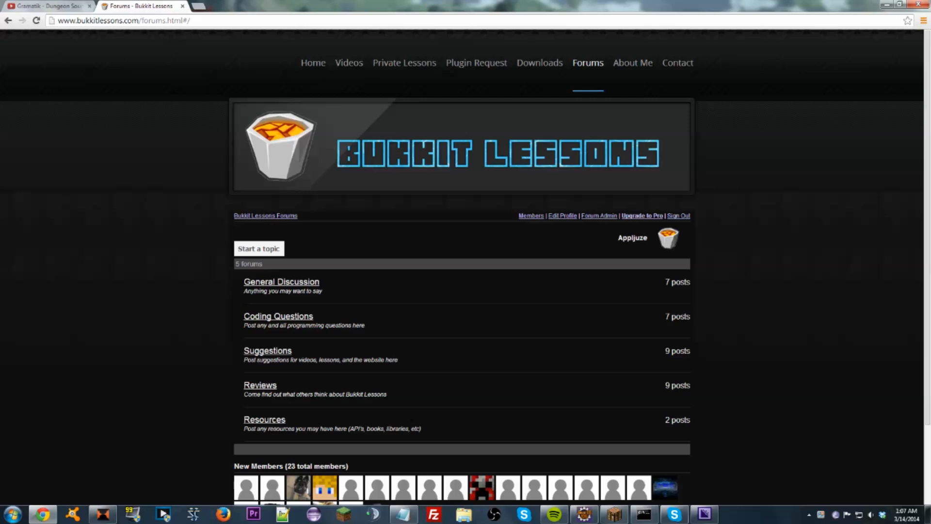
# - Go Home, then to the Videos page and bring up the Episode 3 Intro to Bukkit lesson
pyautogui.click(313, 62)
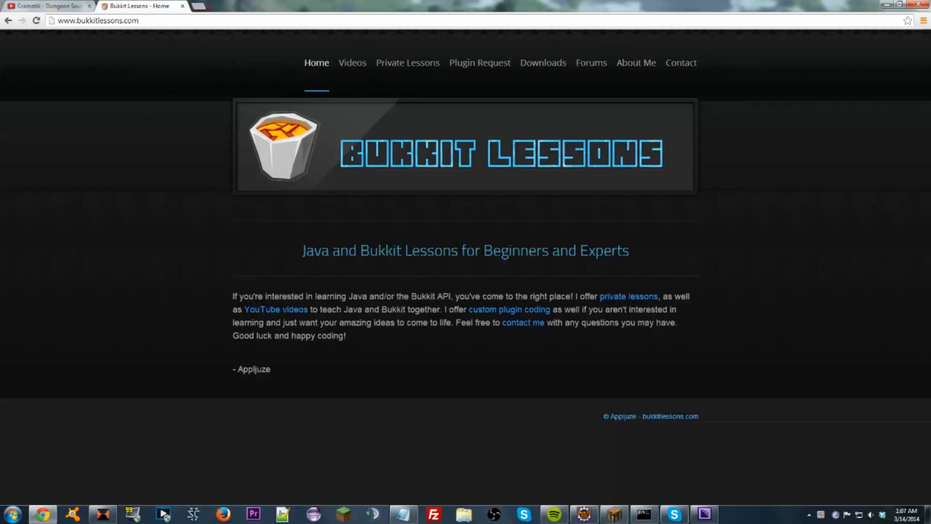
pyautogui.moveTo(232, 296); pyautogui.dragTo(346, 335)
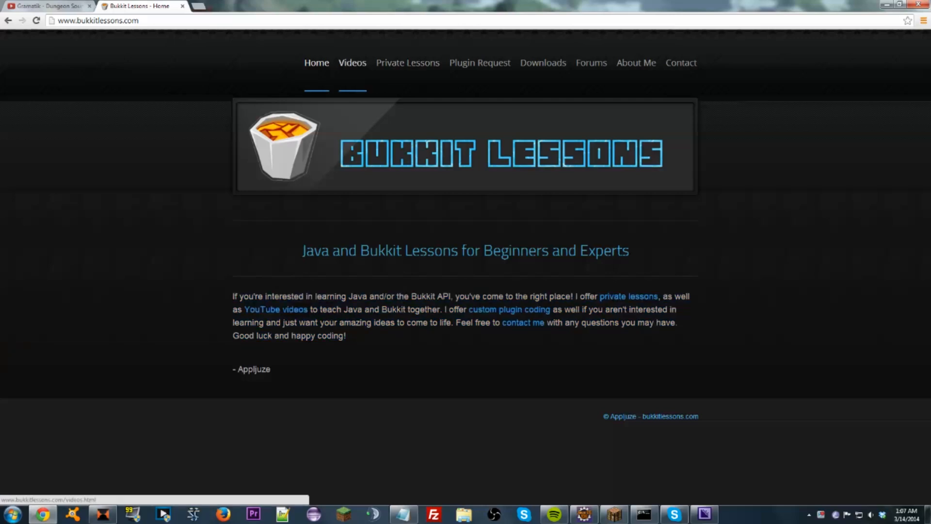
pyautogui.click(352, 62)
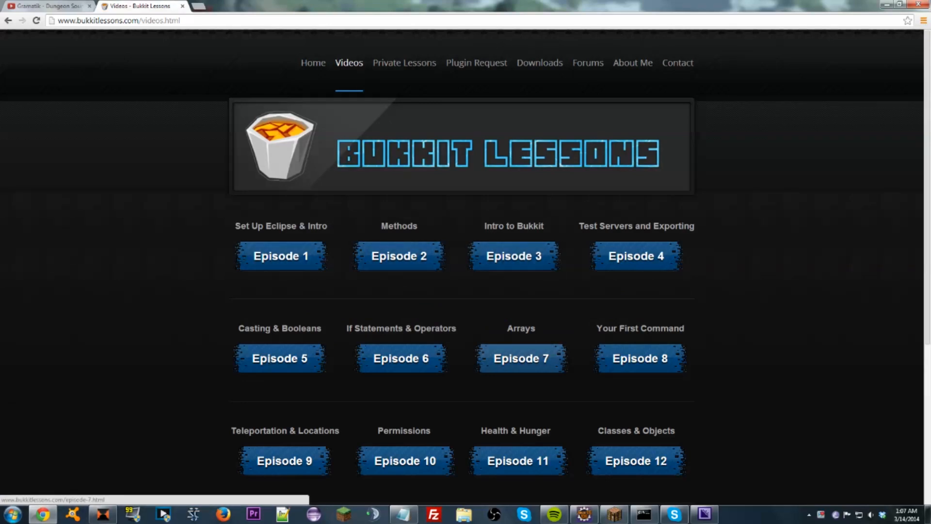
pyautogui.click(513, 255)
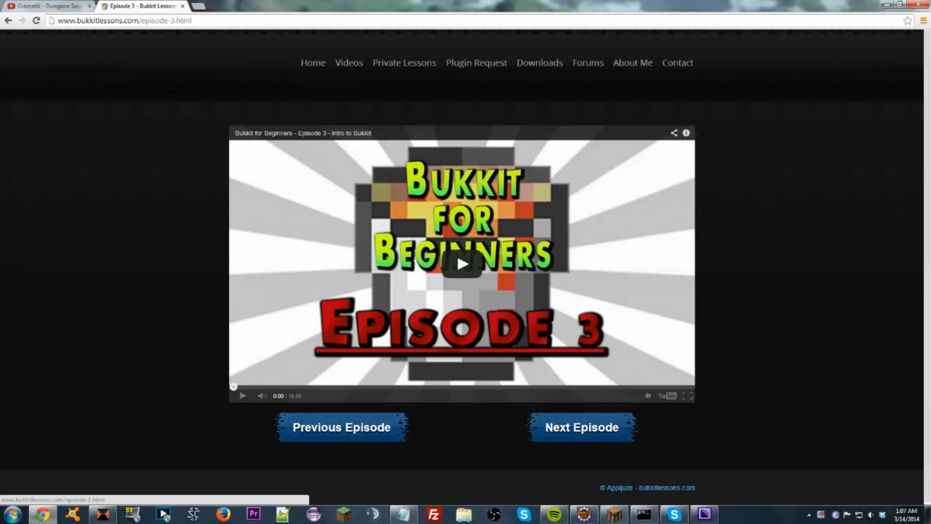
# - Step back through Episodes 2 and 1 with Previous/Next Episode, returning to Episode 3
pyautogui.click(581, 427)
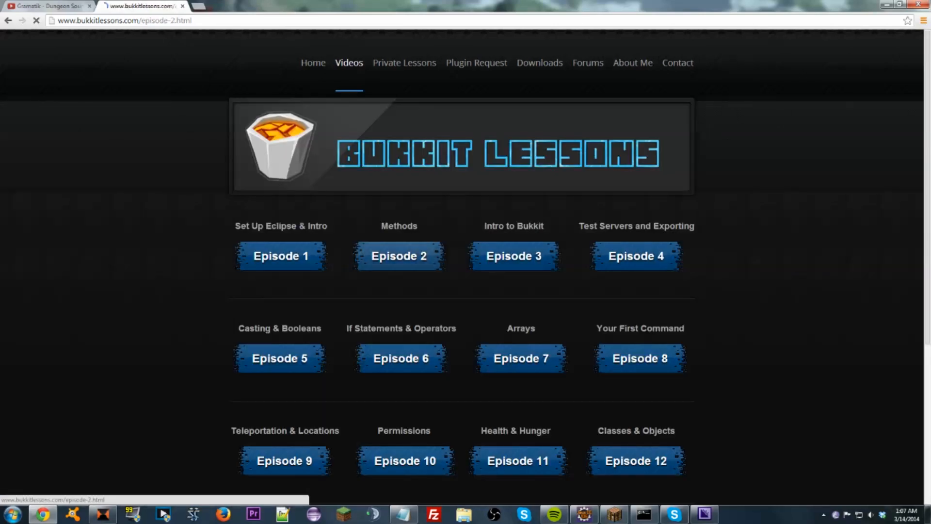
pyautogui.click(513, 256)
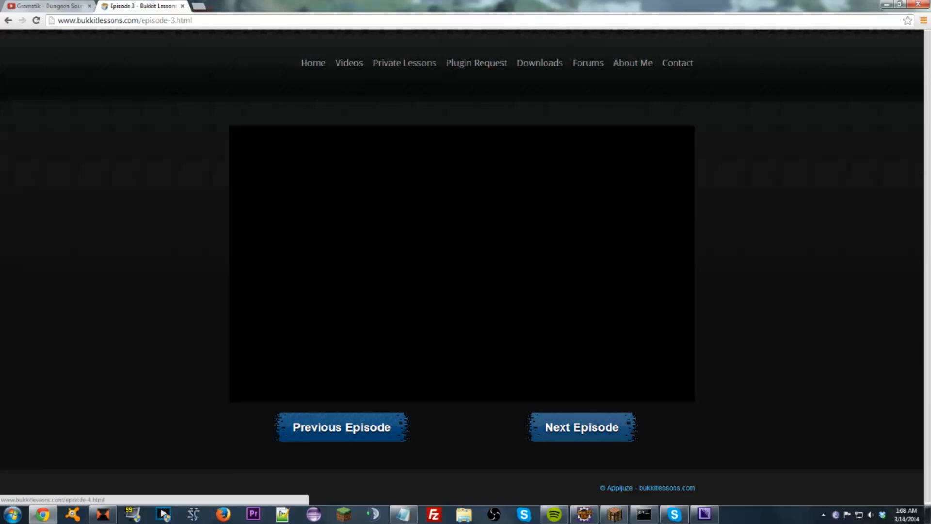
pyautogui.click(341, 427)
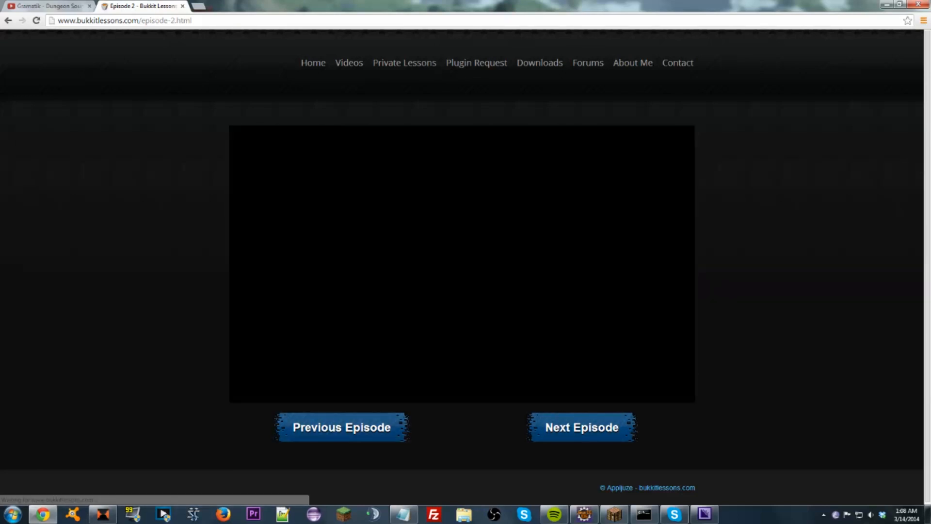
pyautogui.click(341, 427)
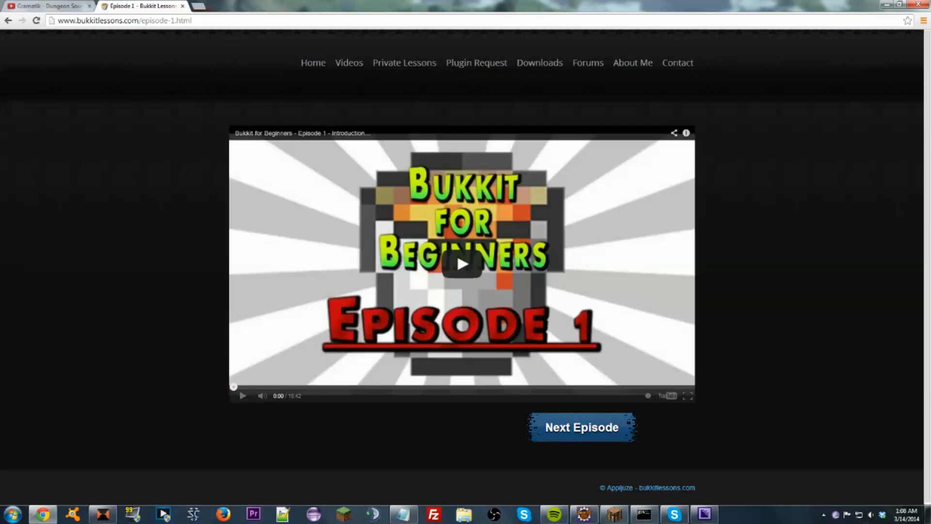
pyautogui.click(581, 427)
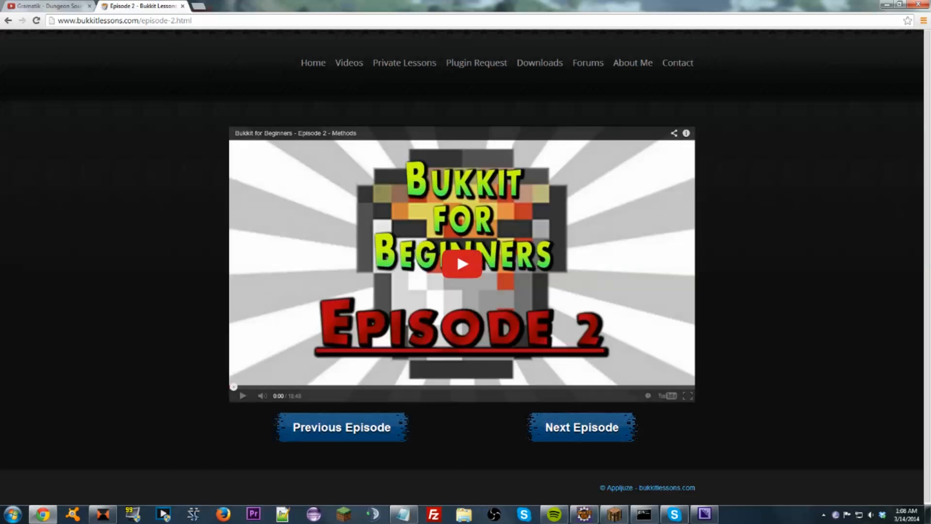
pyautogui.click(581, 427)
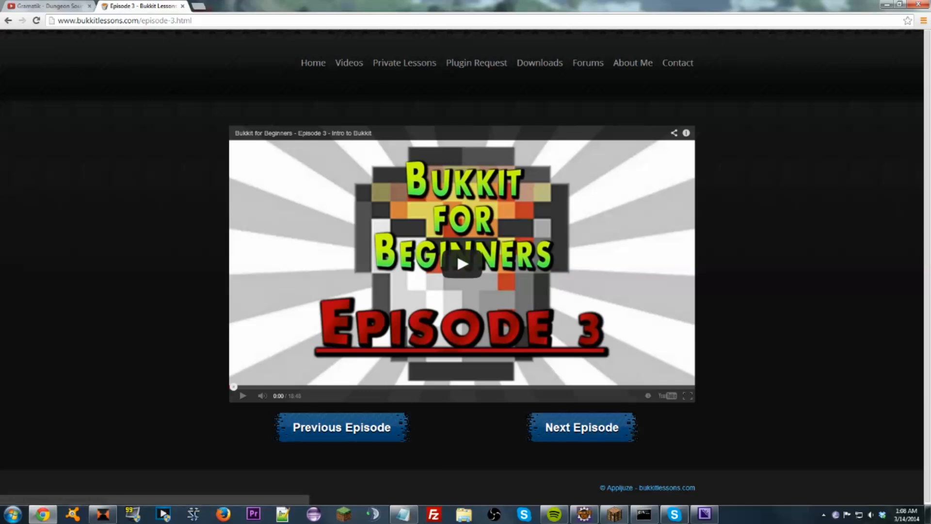
pyautogui.moveTo(404, 62)
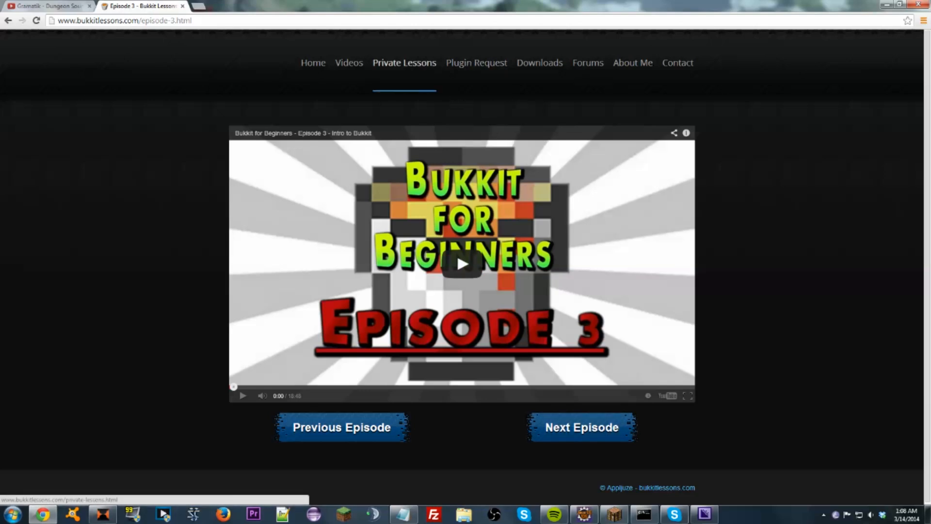
# - Read down the Private Lessons page and bring up the pre-lesson quiz form
pyautogui.click(404, 62)
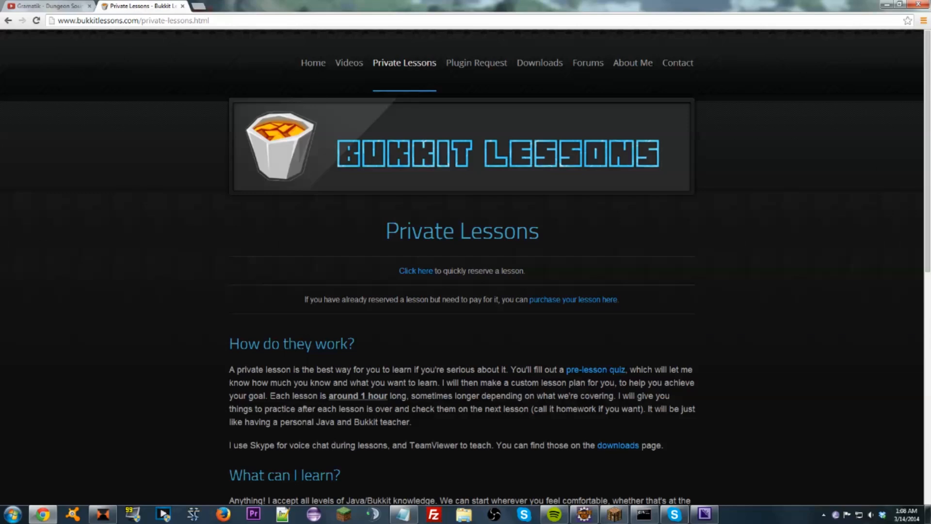
pyautogui.scroll(-3)
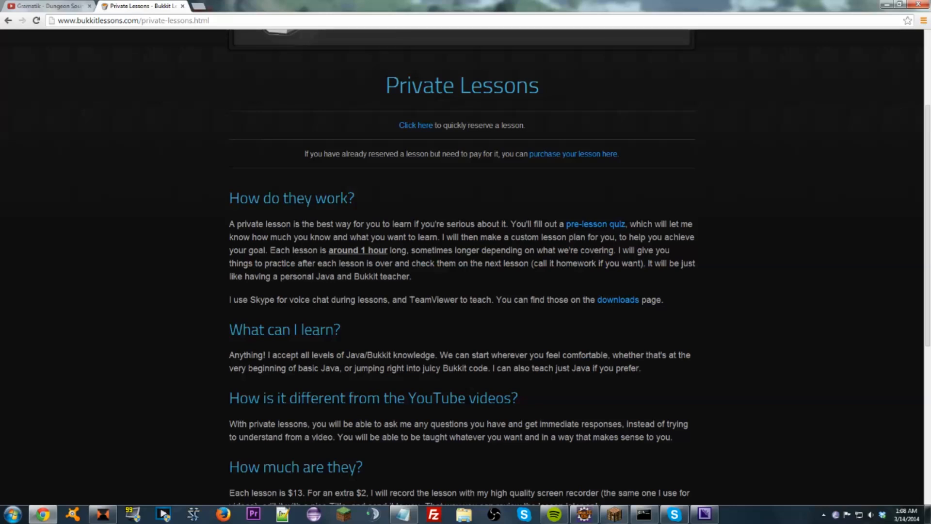
pyautogui.click(595, 224)
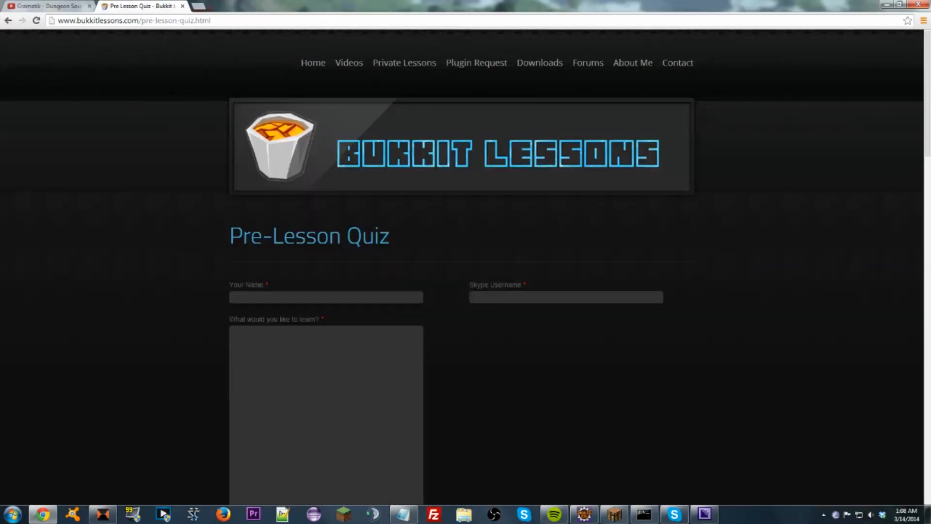
pyautogui.scroll(-3)
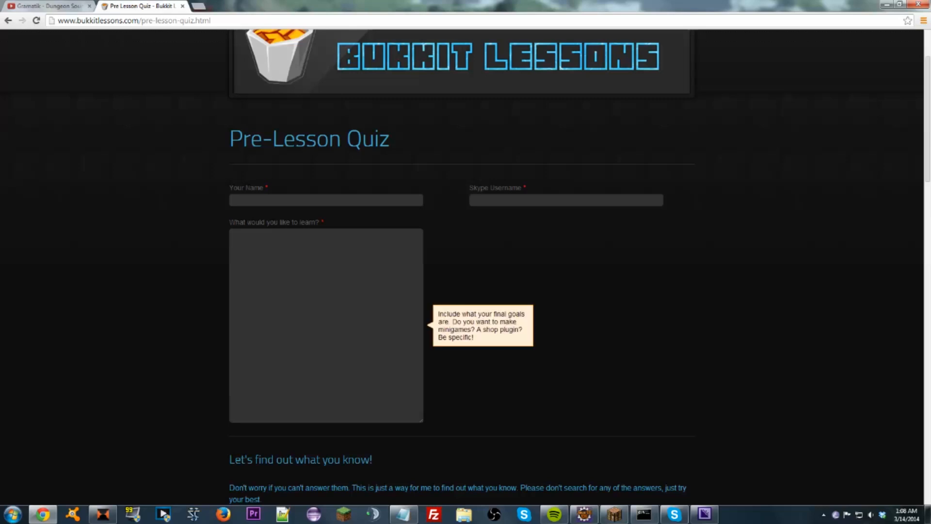
pyautogui.click(566, 200)
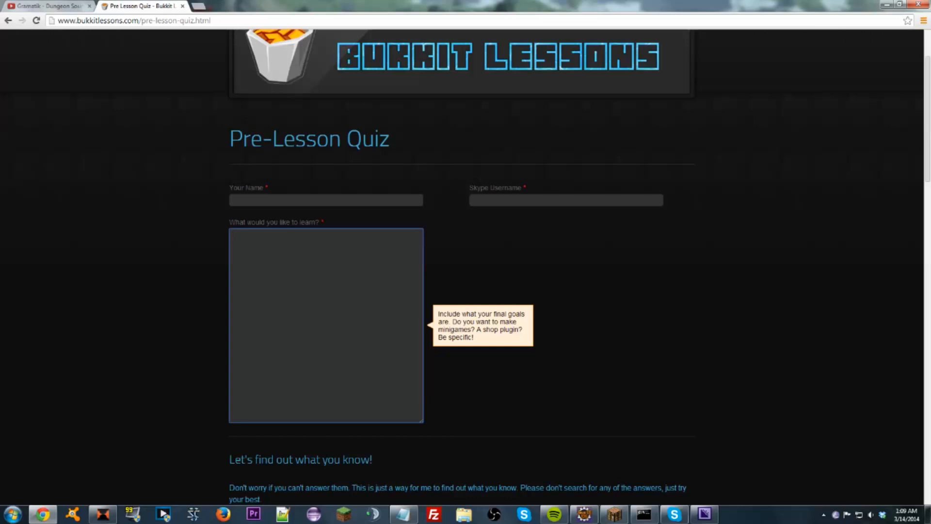
pyautogui.scroll(-3)
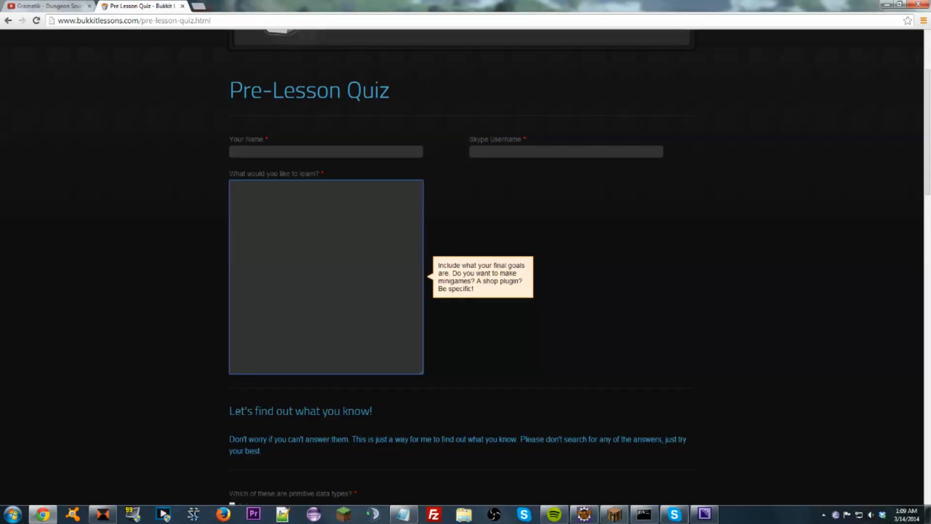
pyautogui.scroll(-3)
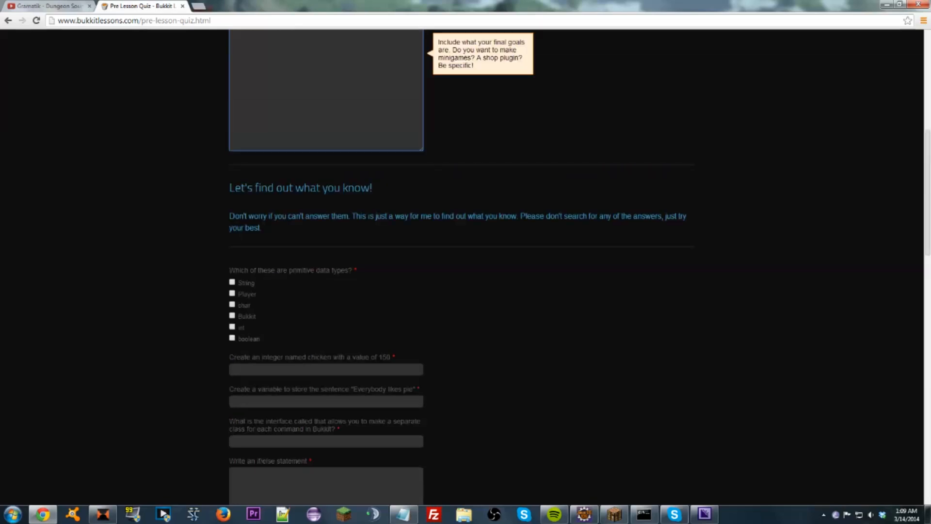
pyautogui.scroll(-3)
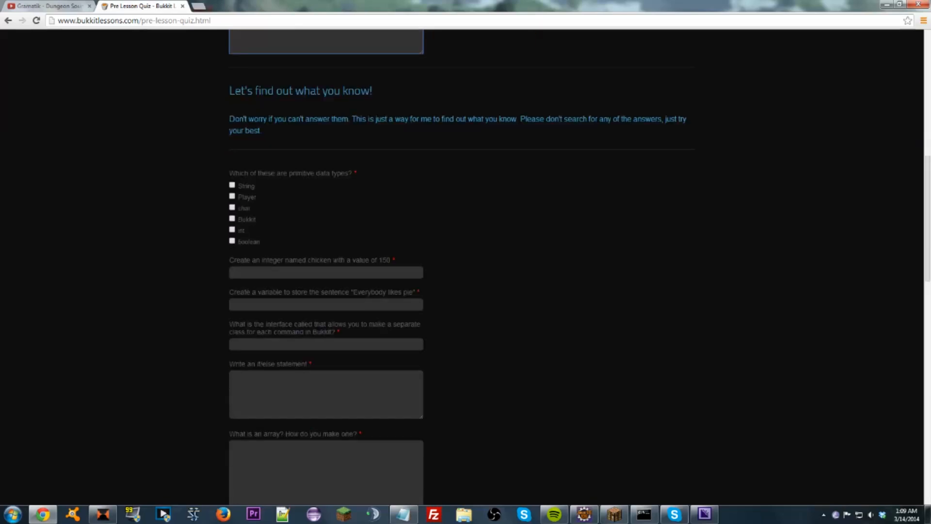
pyautogui.click(326, 304)
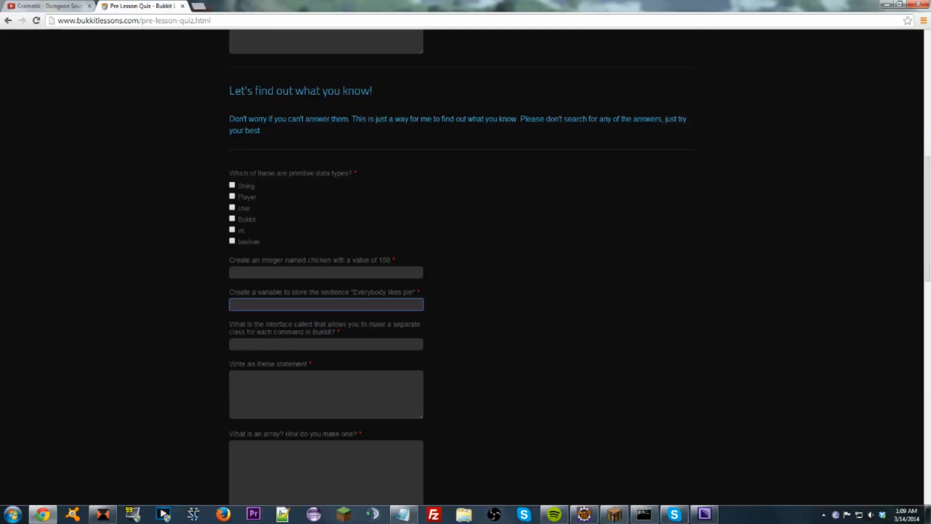
pyautogui.click(326, 303)
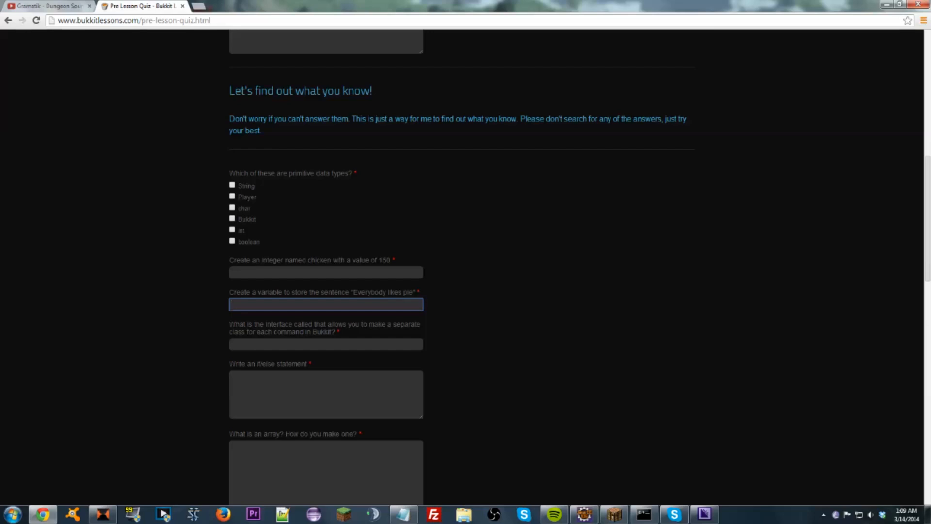
pyautogui.scroll(3)
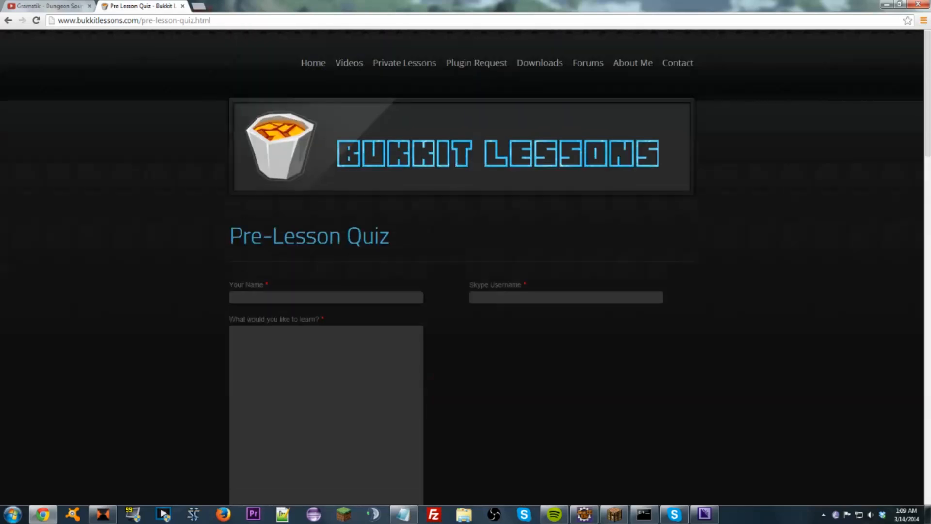
# - Review Private Lessons pricing and sign-up details, then request the On-the-Fly Lesson Form
pyautogui.click(403, 62)
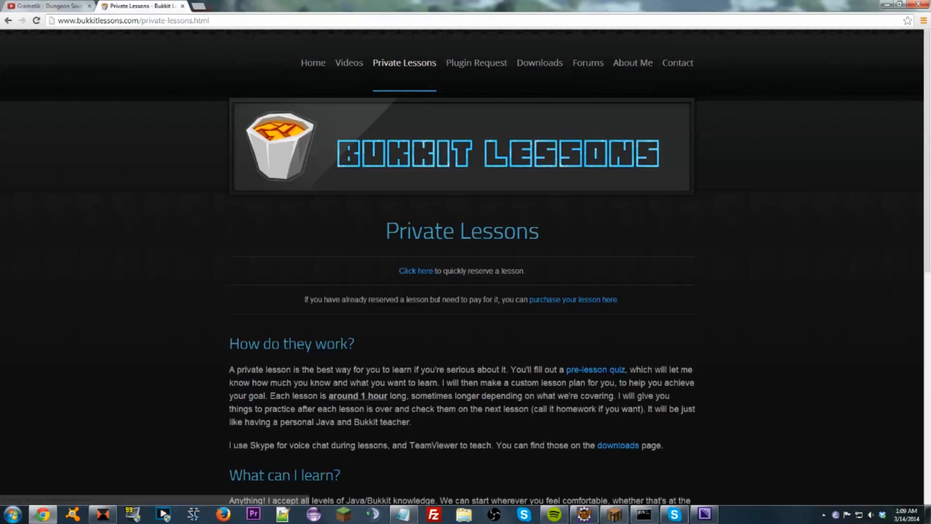
pyautogui.scroll(-3)
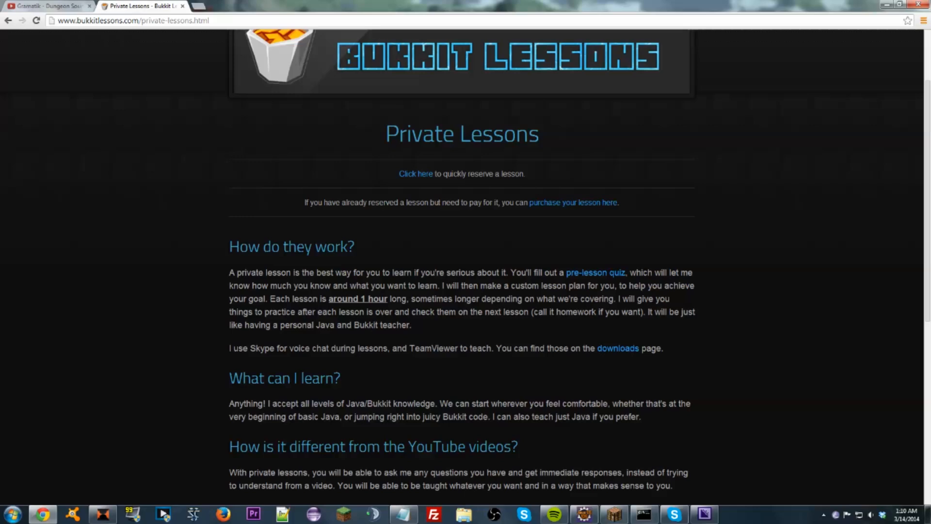
pyautogui.scroll(-3)
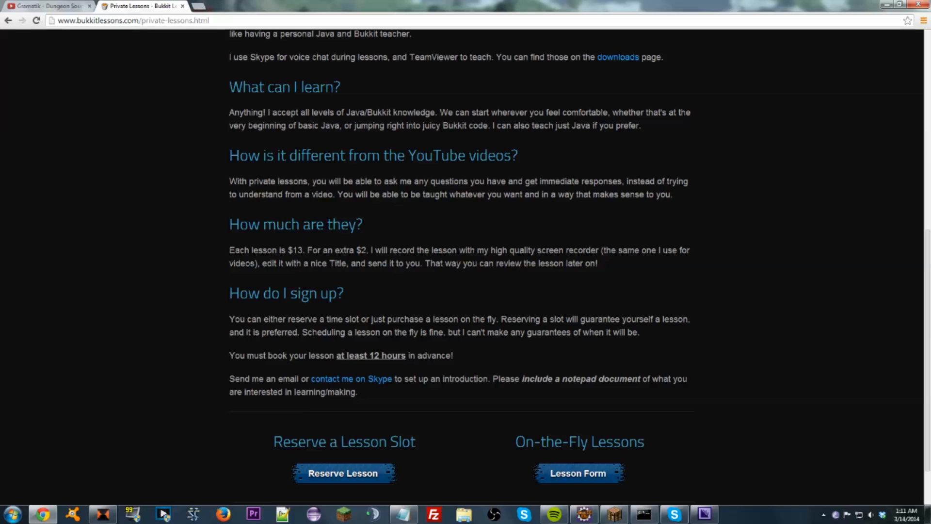
pyautogui.moveTo(336, 355); pyautogui.dragTo(406, 355)
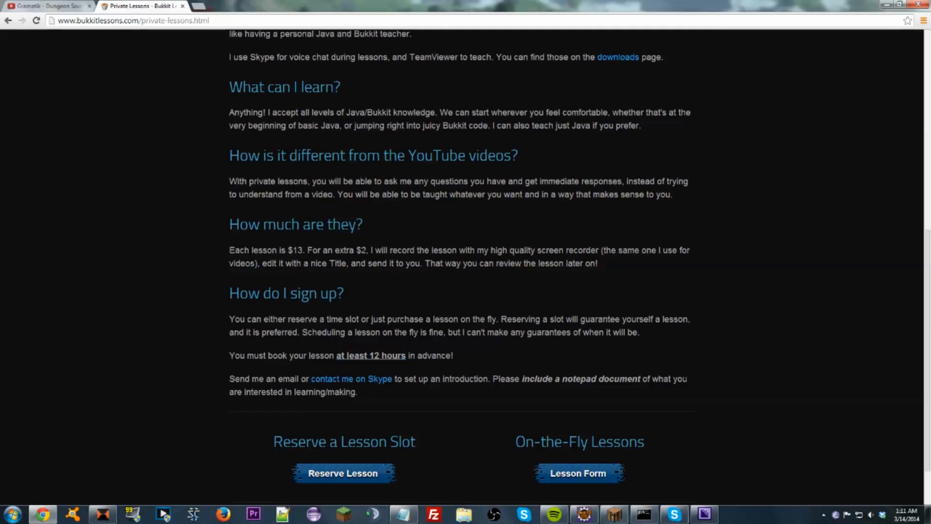
pyautogui.scroll(-3)
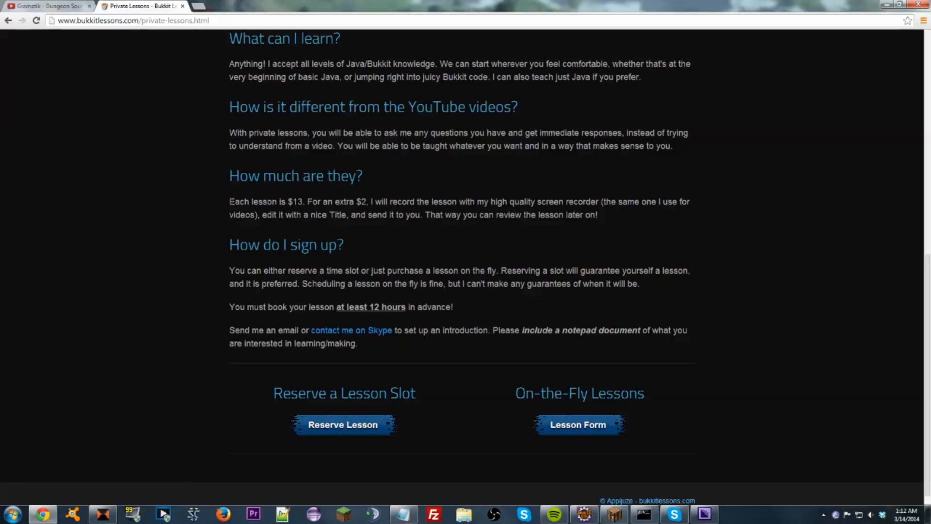
pyautogui.click(577, 424)
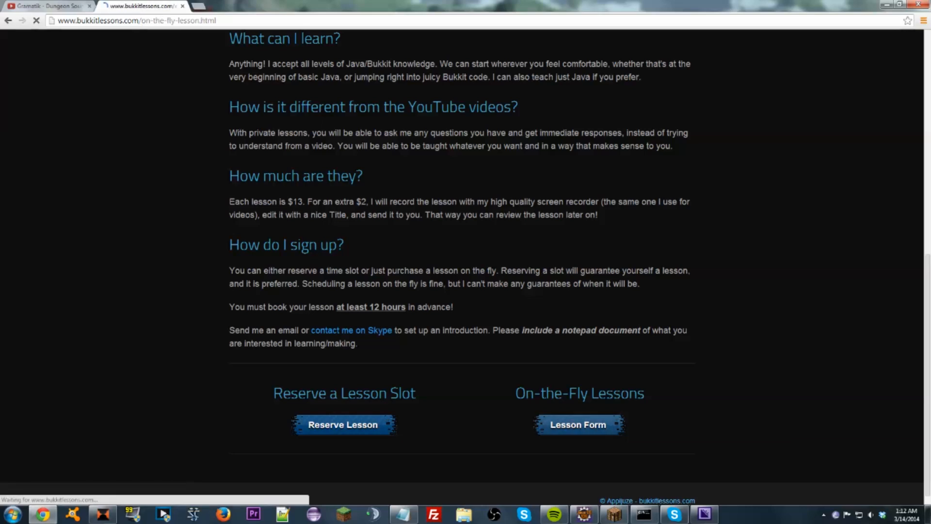
pyautogui.click(578, 424)
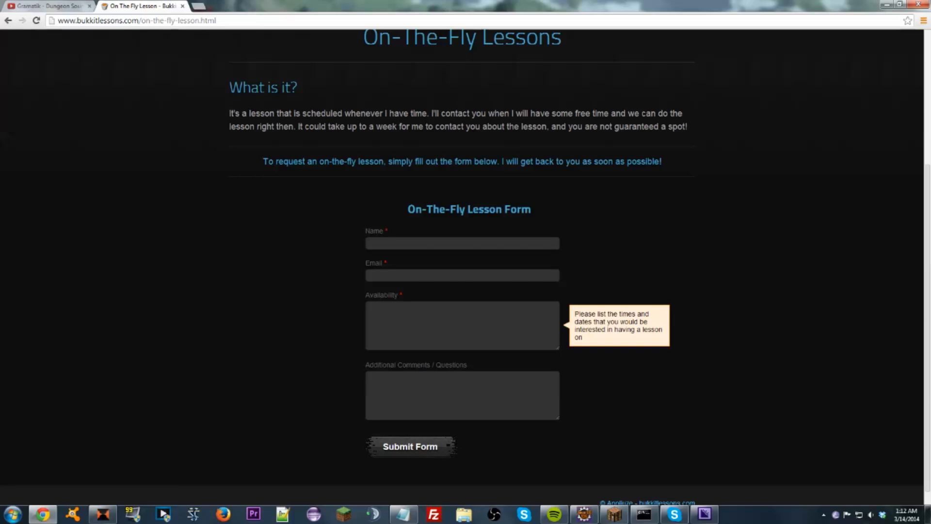
pyautogui.click(462, 325)
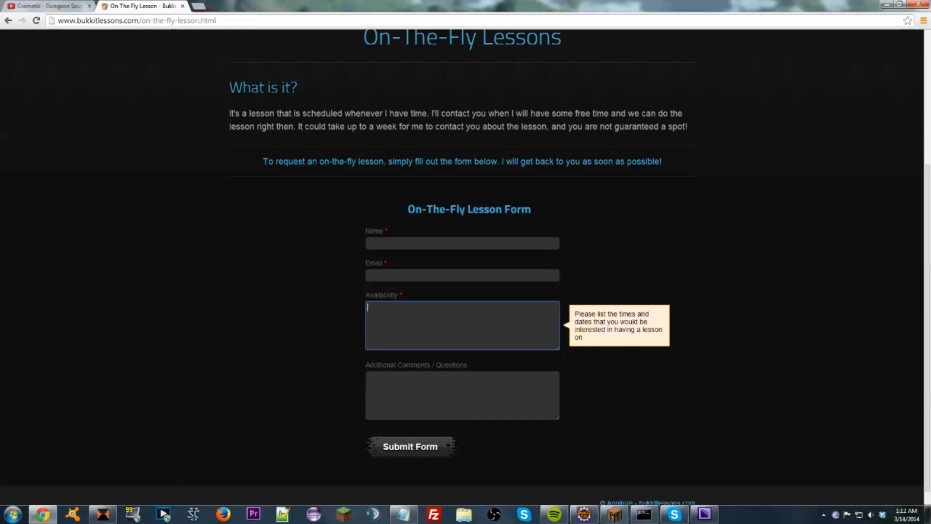
pyautogui.click(462, 395)
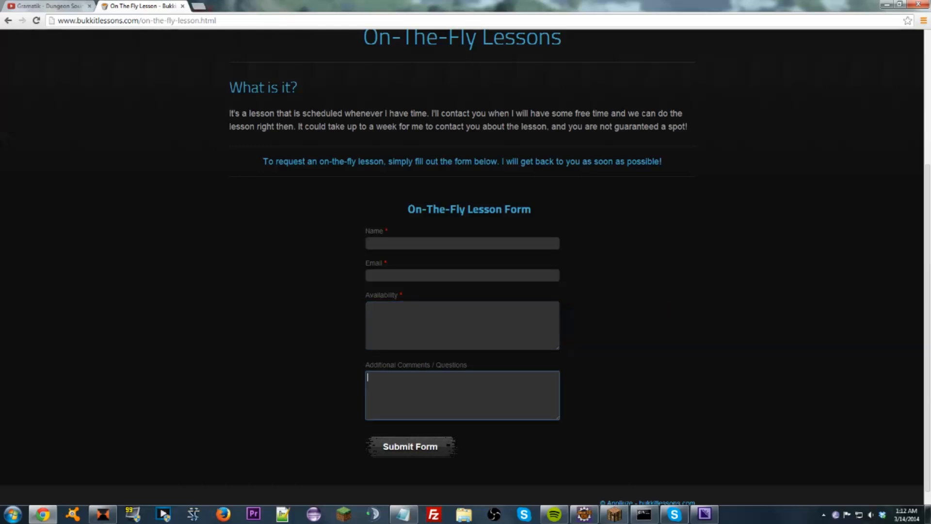
pyautogui.click(462, 325)
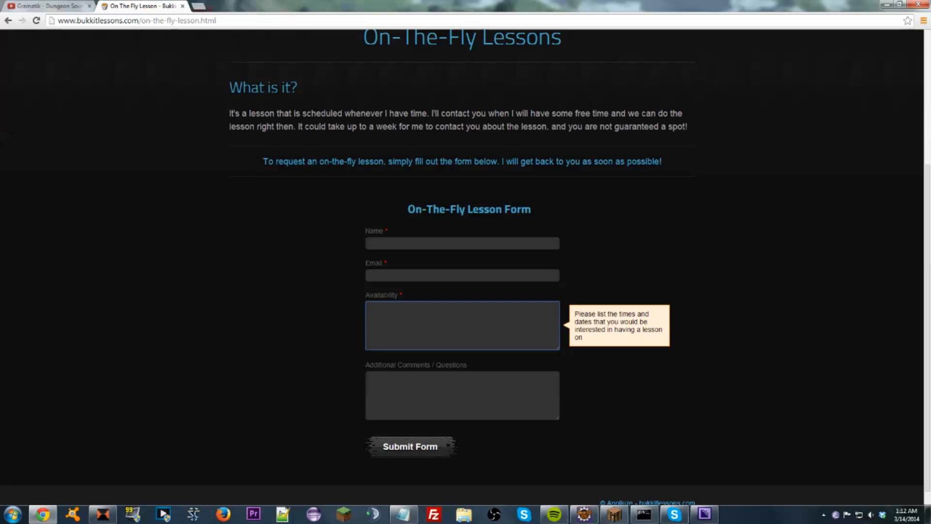
pyautogui.click(462, 325)
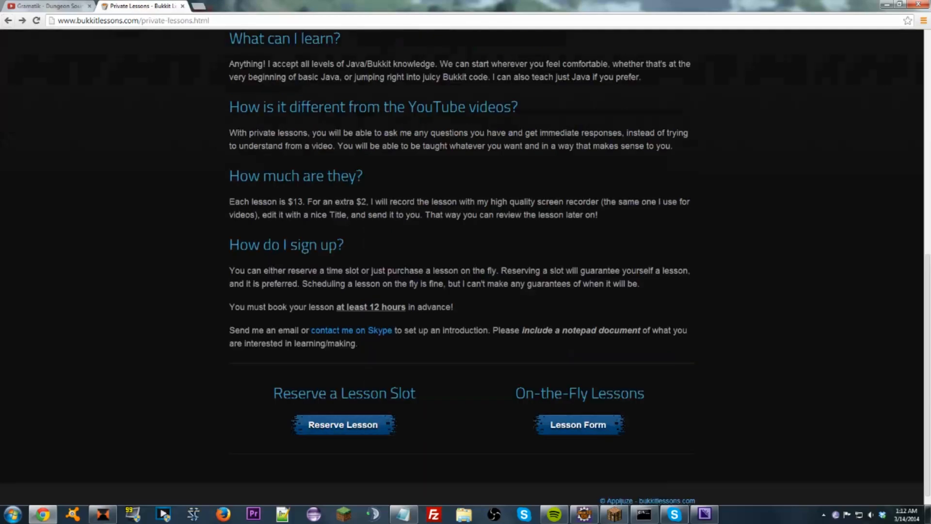
# - Bring up the Reserve a Lesson Slot weekly calendar of bookable times
pyautogui.click(342, 424)
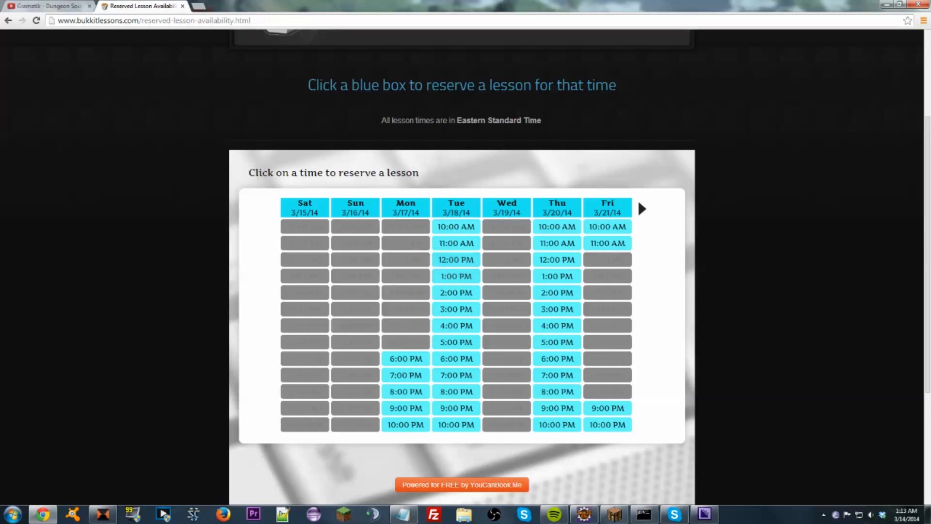
# - Start booking Mon 3/17 7:00 PM with recording (Yes, extra $2) and Java, then a new tab
pyautogui.click(405, 374)
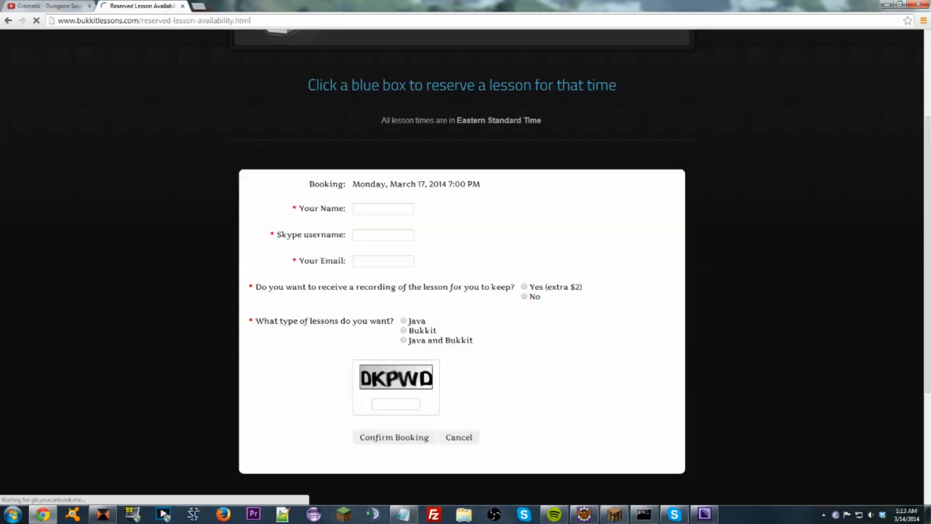
pyautogui.click(388, 209)
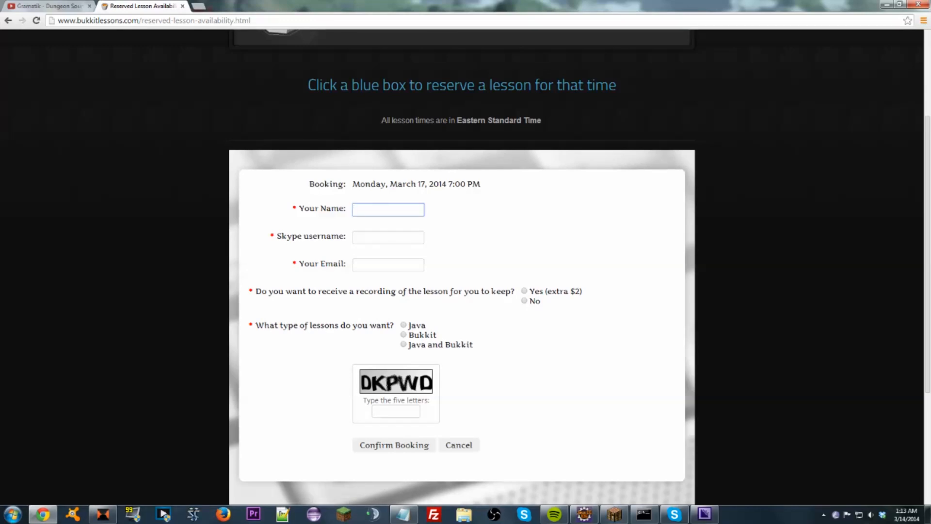
pyautogui.click(388, 264)
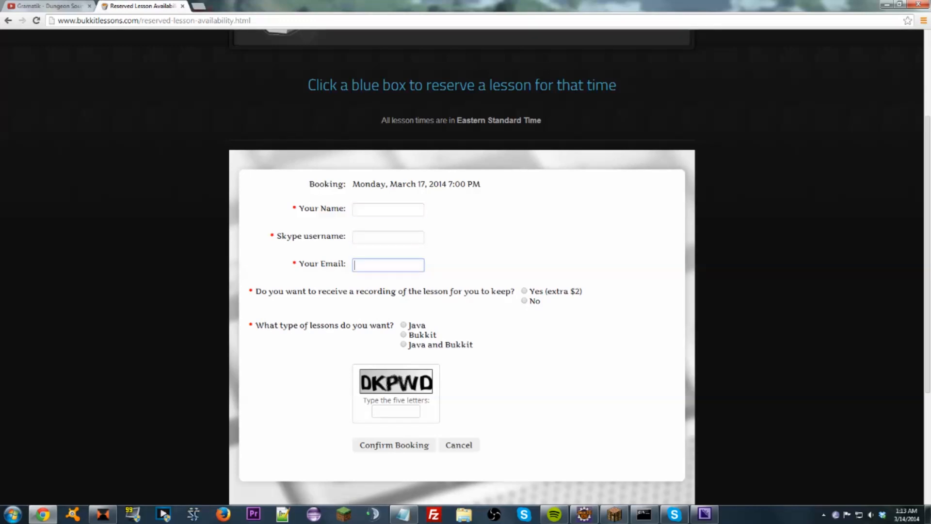
pyautogui.click(524, 301)
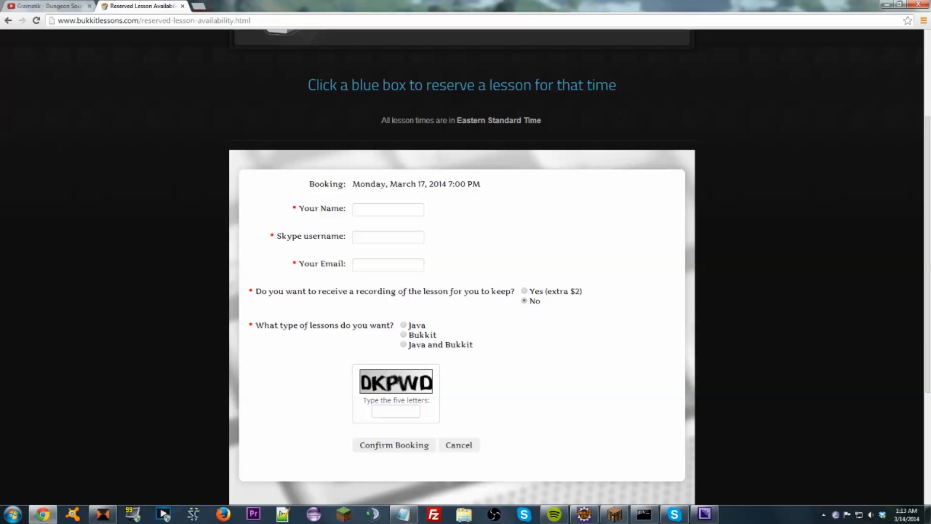
pyautogui.click(524, 291)
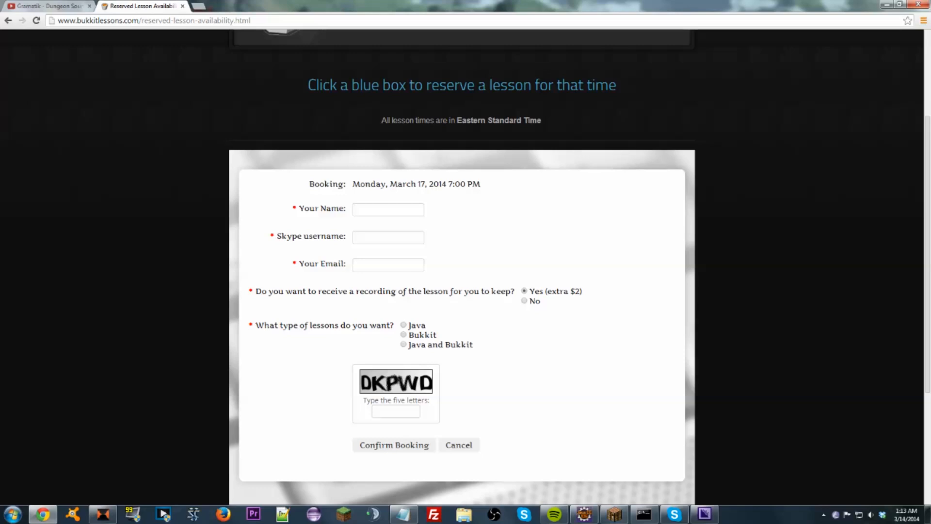
pyautogui.click(404, 325)
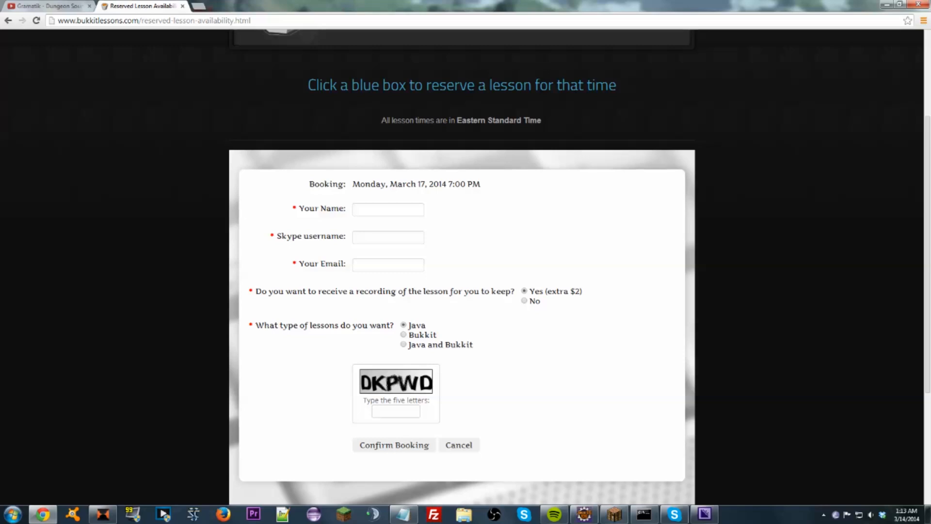
pyautogui.click(404, 334)
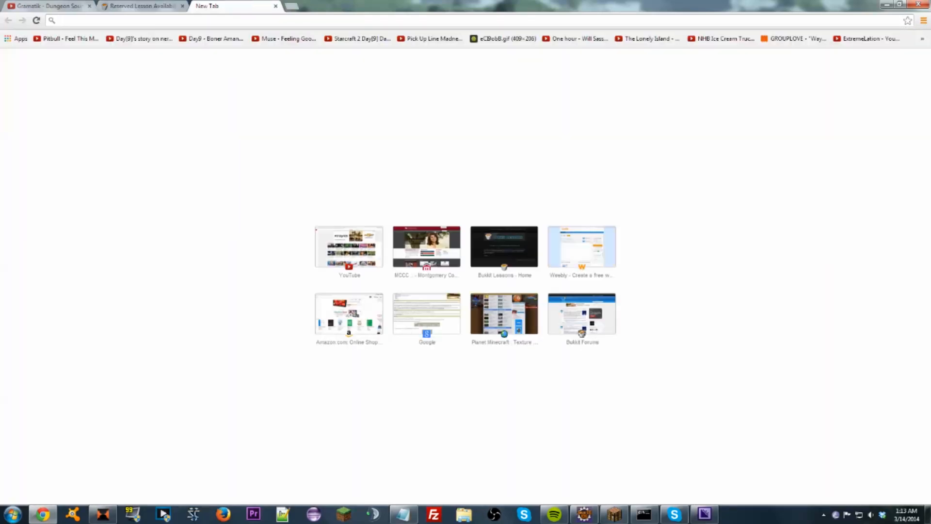
# - Bring up Google Calendar's week of lesson availability, then return to the Reserved Lesson Availability tab
pyautogui.write('go')
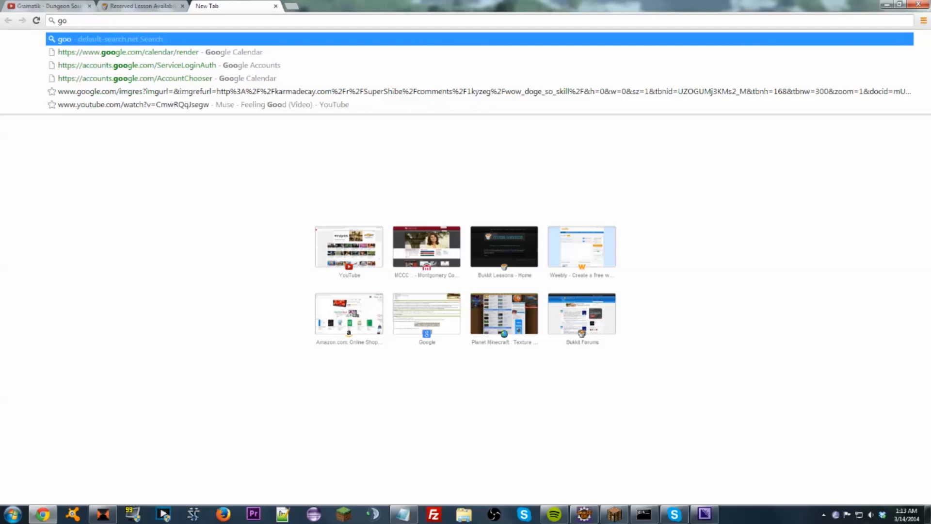
pyautogui.write('calendar/render')
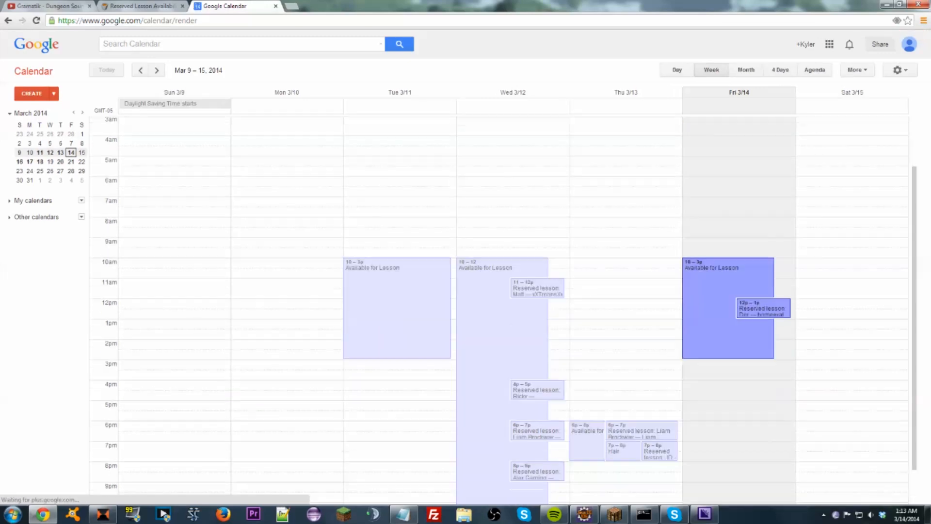
pyautogui.scroll(-3)
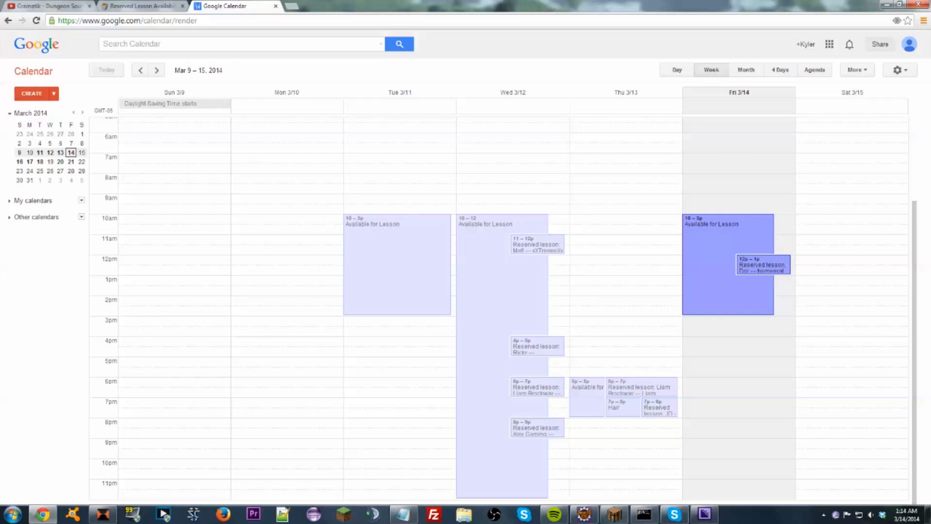
pyautogui.click(140, 5)
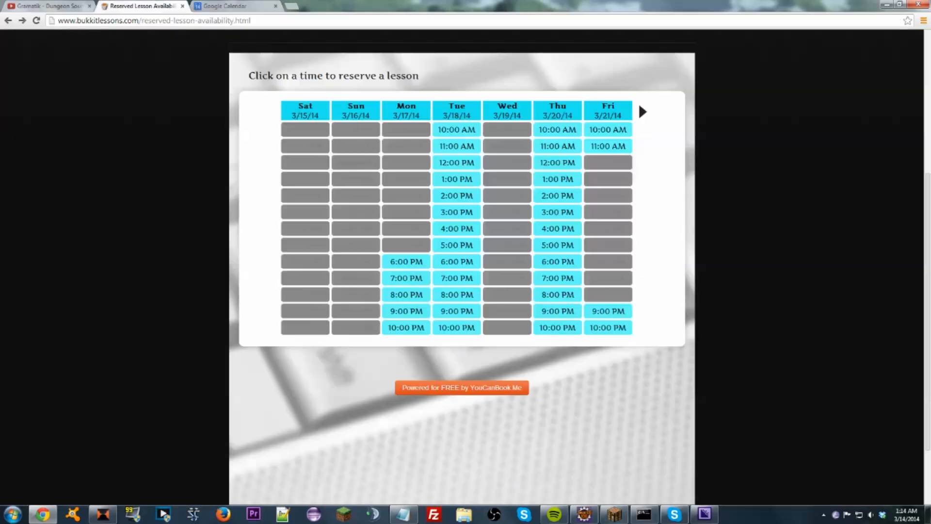
# - Return to the top of the reserved-lesson page showing the site header
pyautogui.click(608, 147)
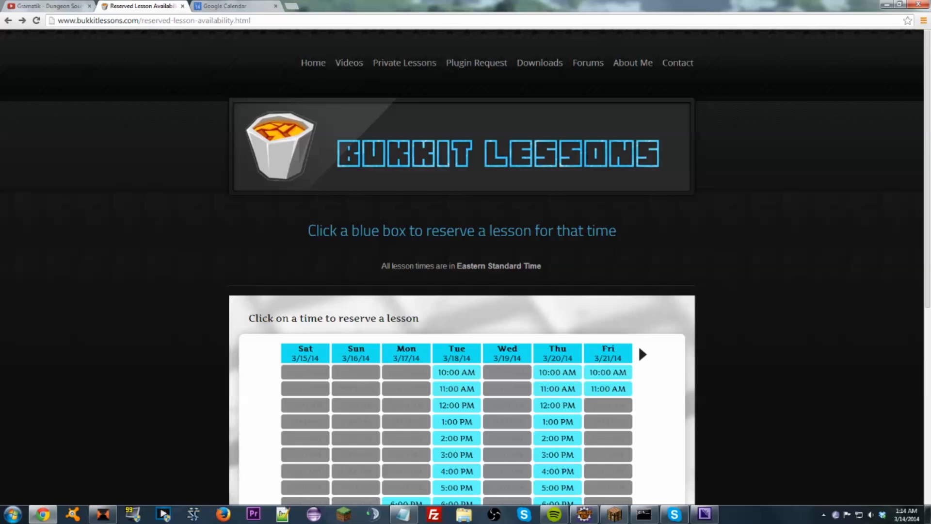
pyautogui.moveTo(475, 63)
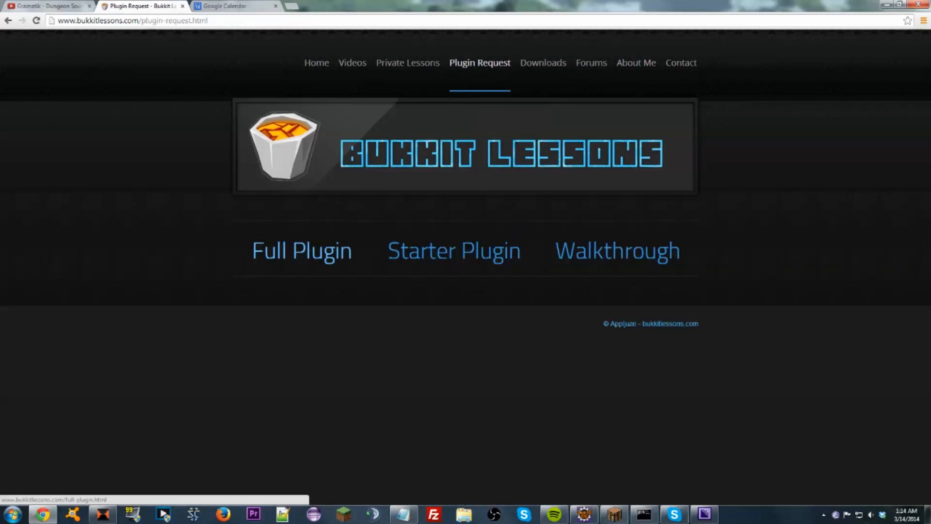
pyautogui.moveTo(453, 250)
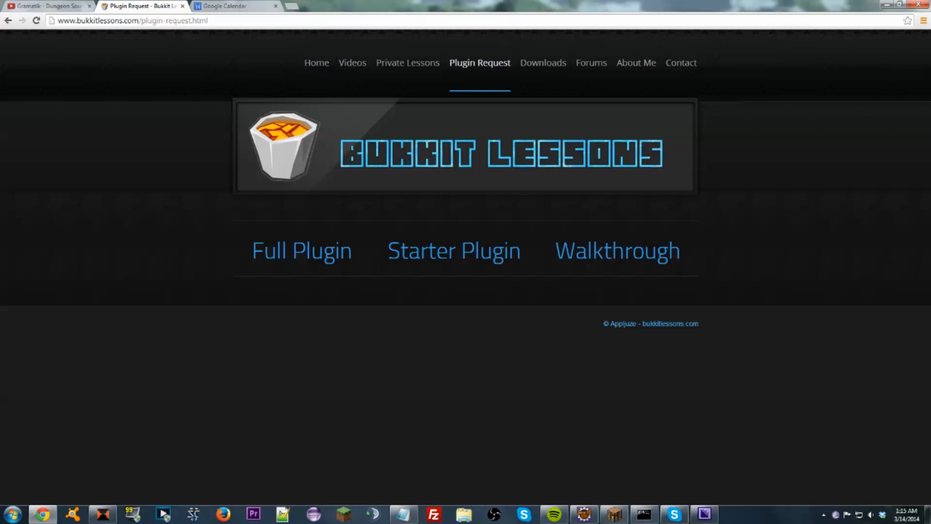
pyautogui.moveTo(301, 251)
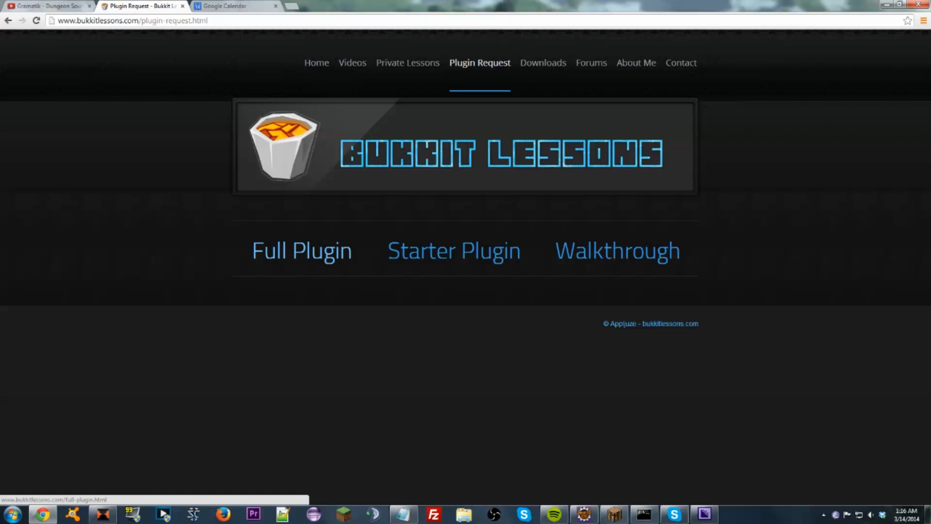
pyautogui.moveTo(454, 250)
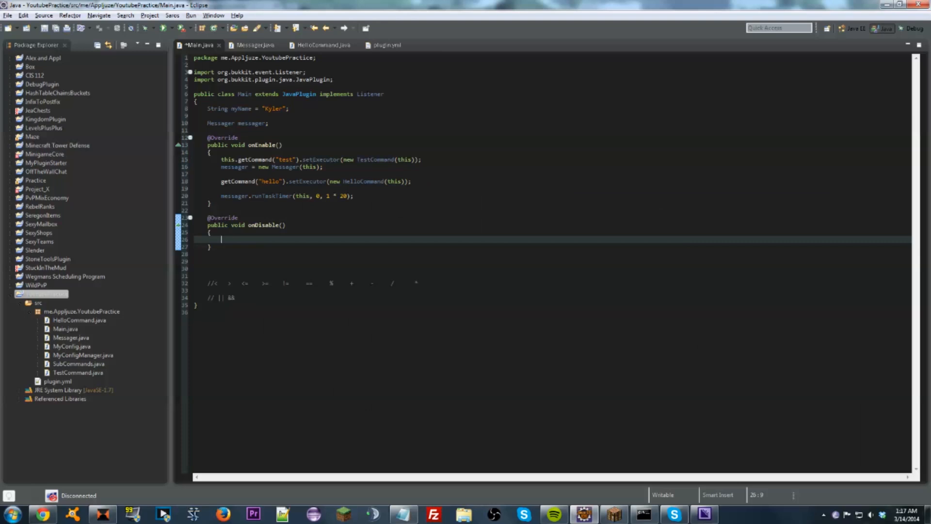
# - Bring up MinigameCore's Util.java class in Eclipse as example plugin code
pyautogui.click(20, 155)
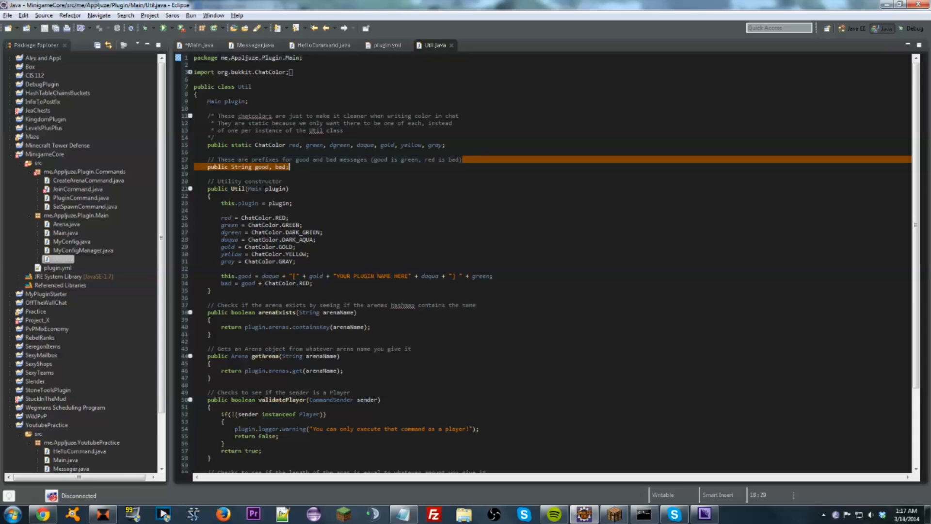
# - Return from Eclipse to the Plugin Request page in Chrome
pyautogui.click(220, 159)
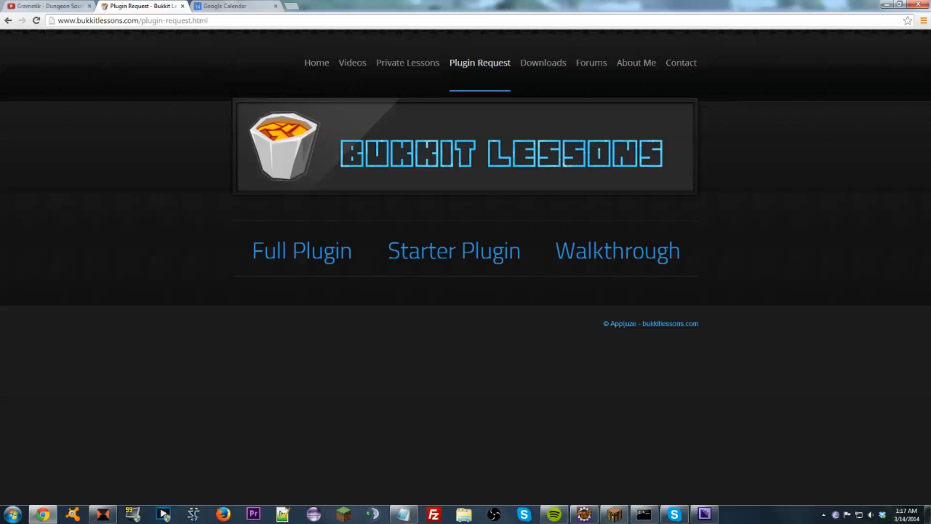
# - Bring up the Starter Plugin page and look through its request form top to bottom
pyautogui.click(453, 251)
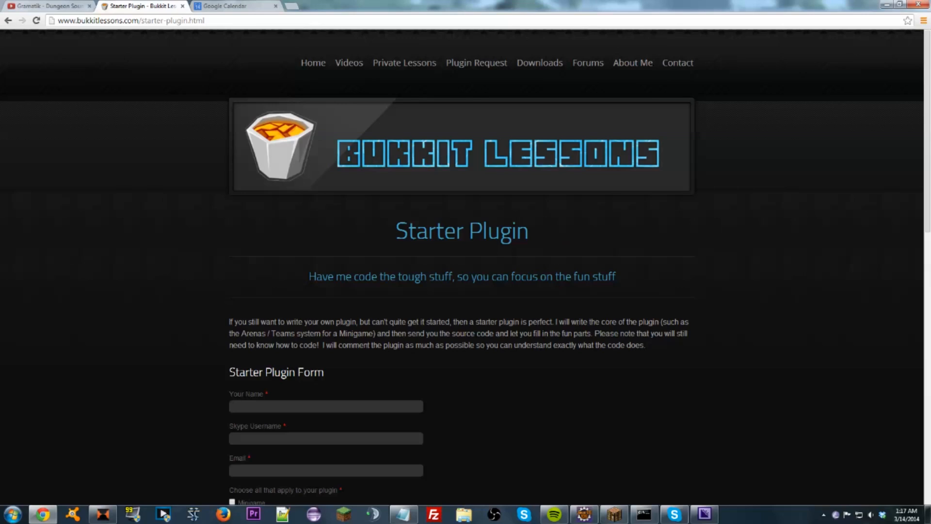
pyautogui.scroll(-3)
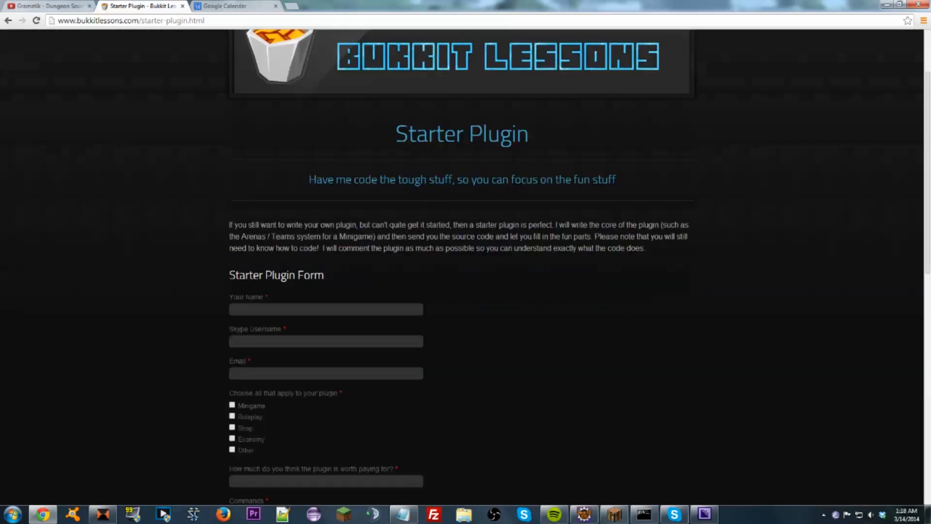
pyautogui.scroll(-3)
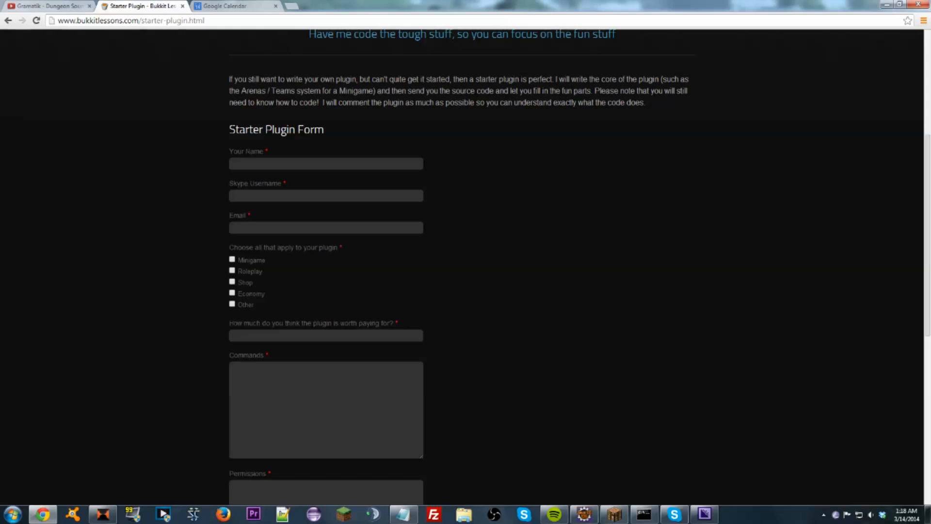
pyautogui.scroll(3)
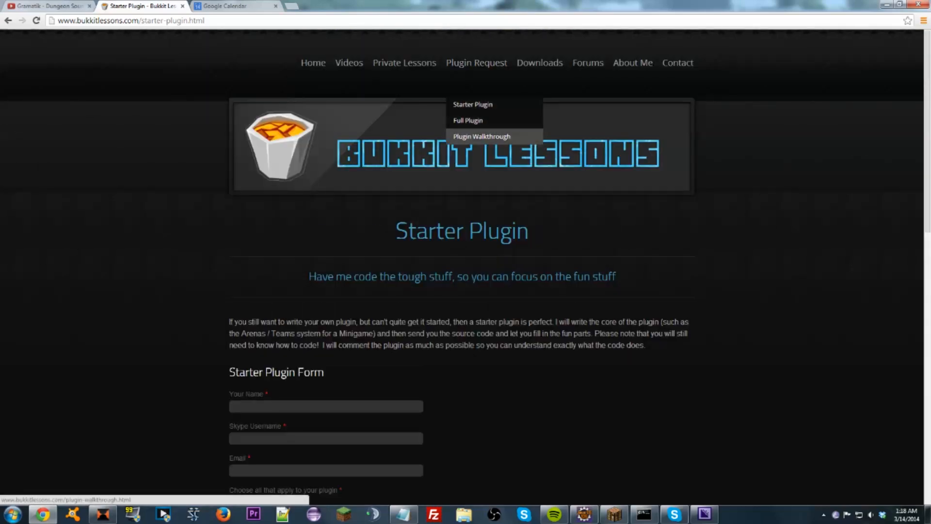
# - Read the Plugin Walkthrough page top to bottom, then go to Downloads with TeamViewer and Skype
pyautogui.click(482, 136)
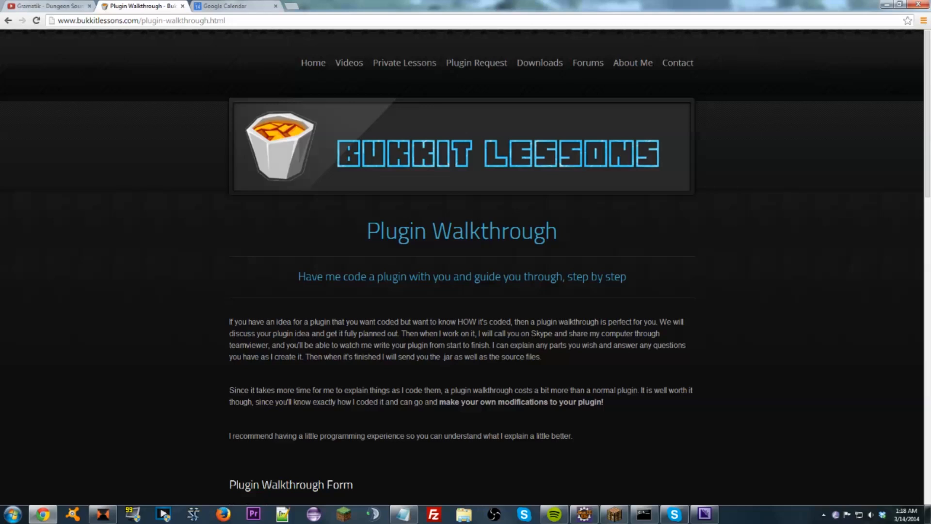
pyautogui.scroll(-3)
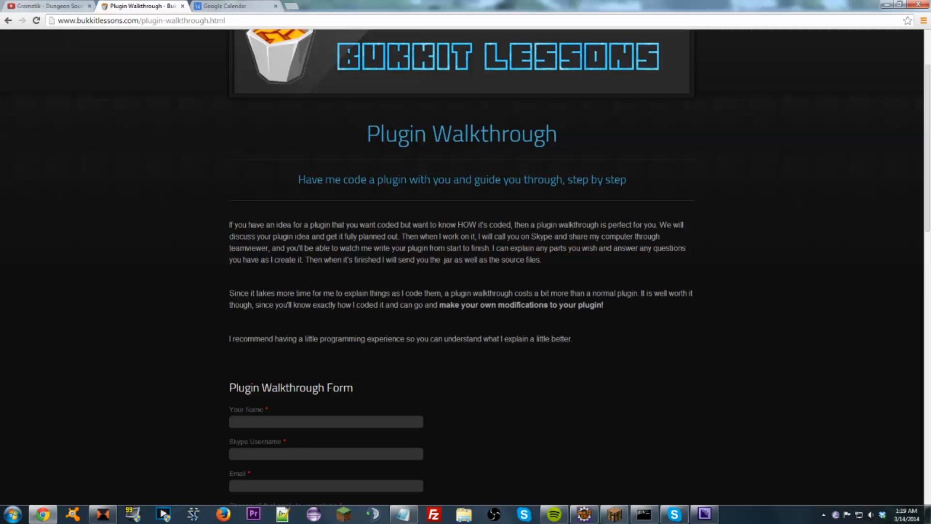
pyautogui.scroll(3)
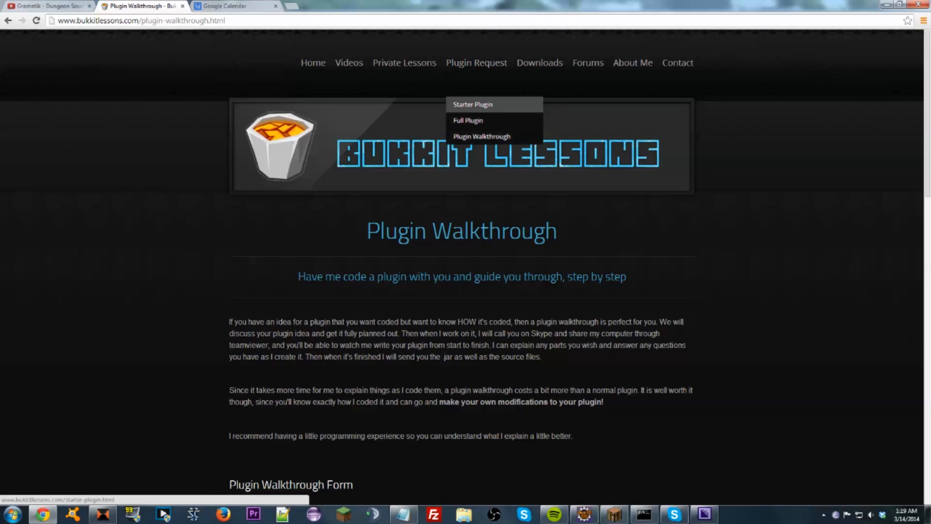
pyautogui.click(538, 62)
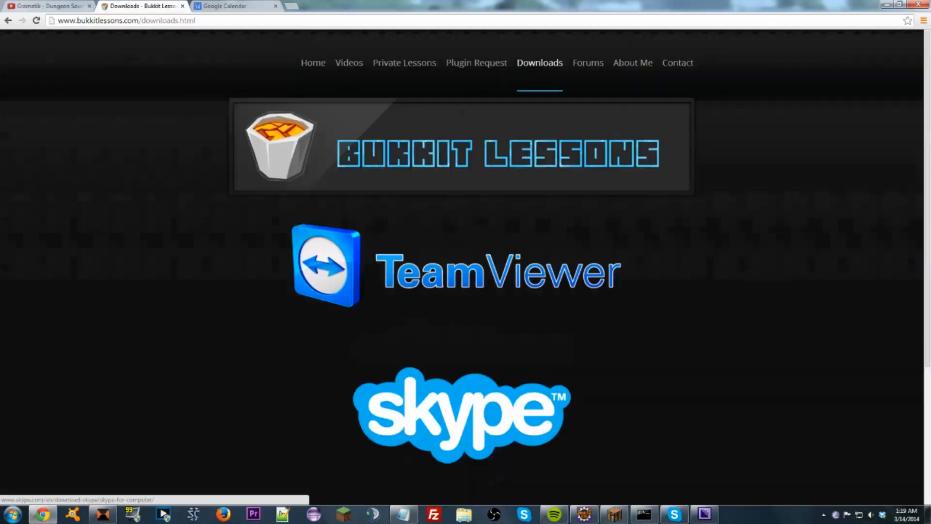
# - Open the Forums page listing General Discussion, Coding Questions, Suggestions, Reviews and Resources
pyautogui.click(588, 62)
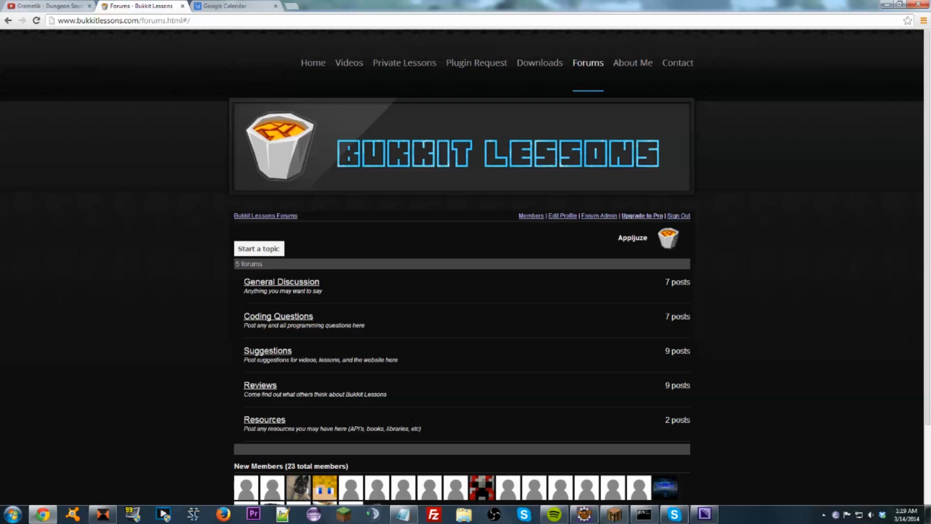
pyautogui.scroll(-3)
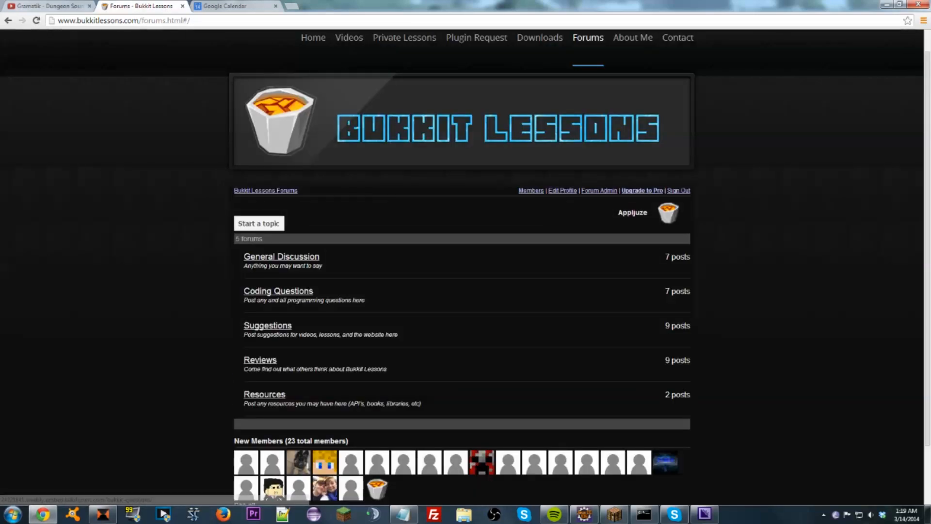
# - Browse the Reviews forum, return to the forum index, and reopen Reviews with its nine topics
pyautogui.click(260, 359)
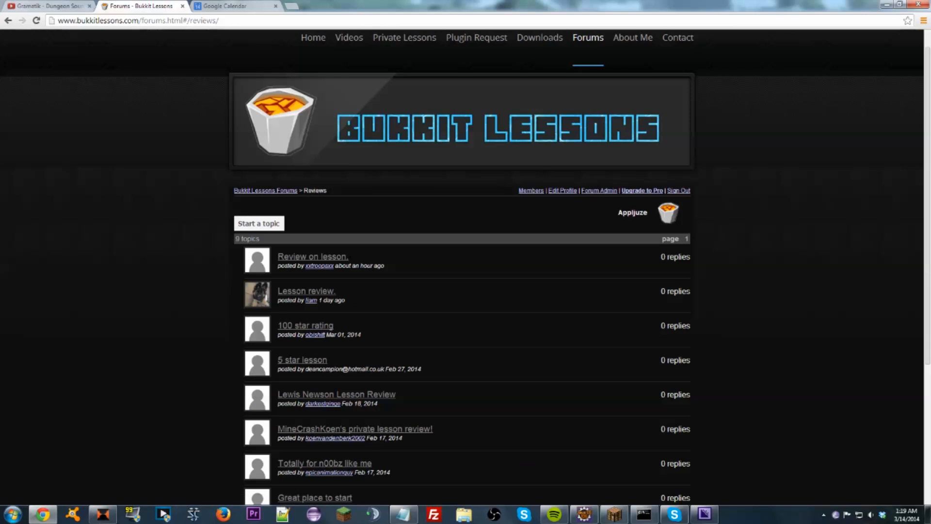
pyautogui.scroll(-3)
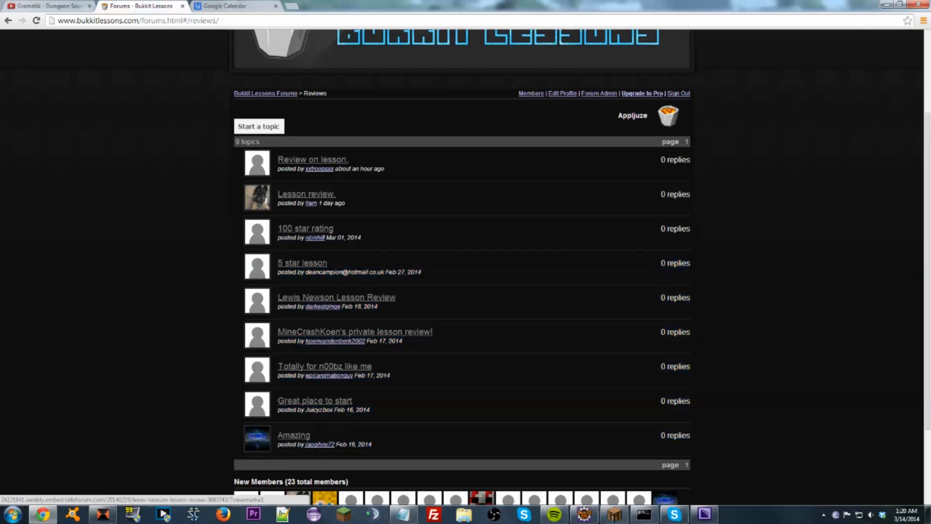
pyautogui.click(337, 296)
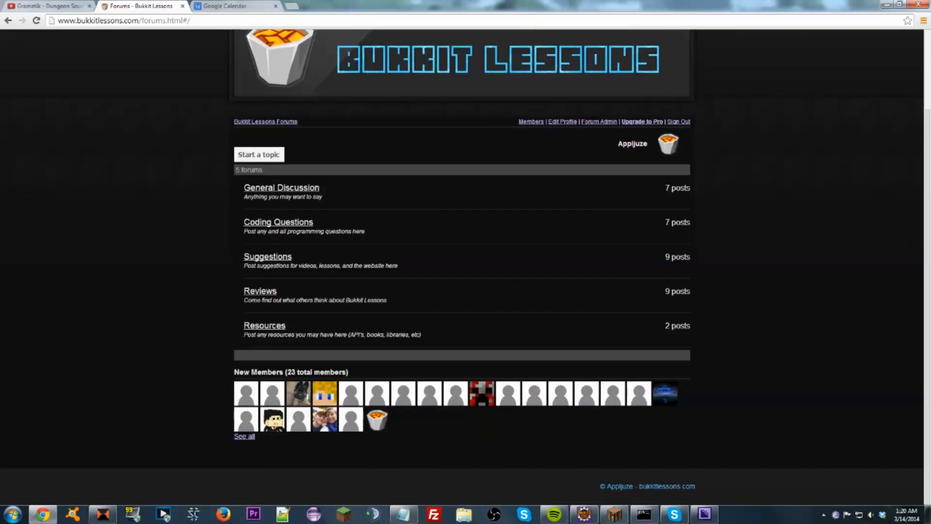
pyautogui.click(260, 290)
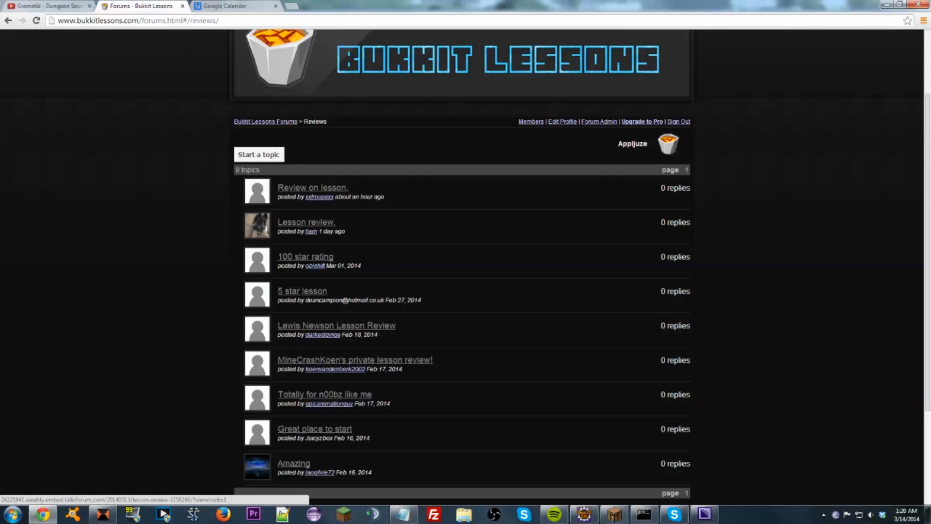
# - Open the '100 star rating' topic showing Obi's full review of Appljuze
pyautogui.click(304, 256)
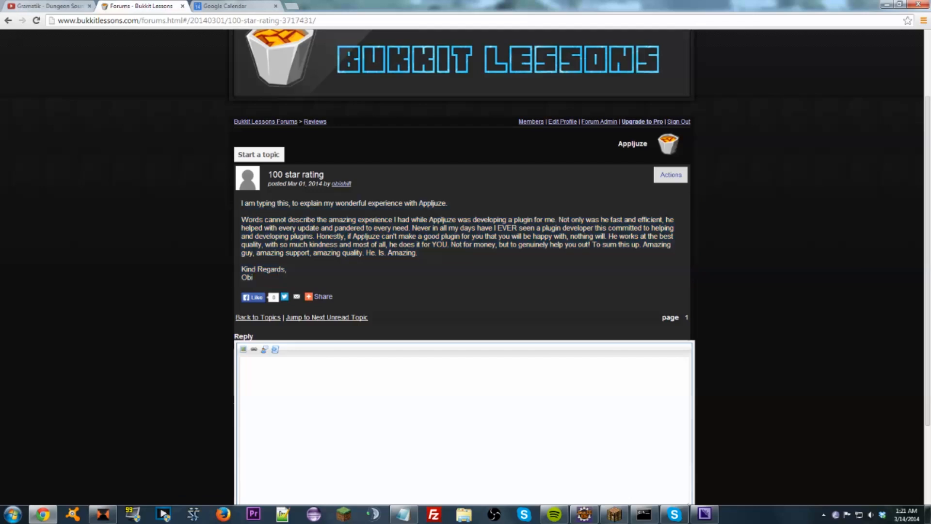
pyautogui.doubleClick(247, 278)
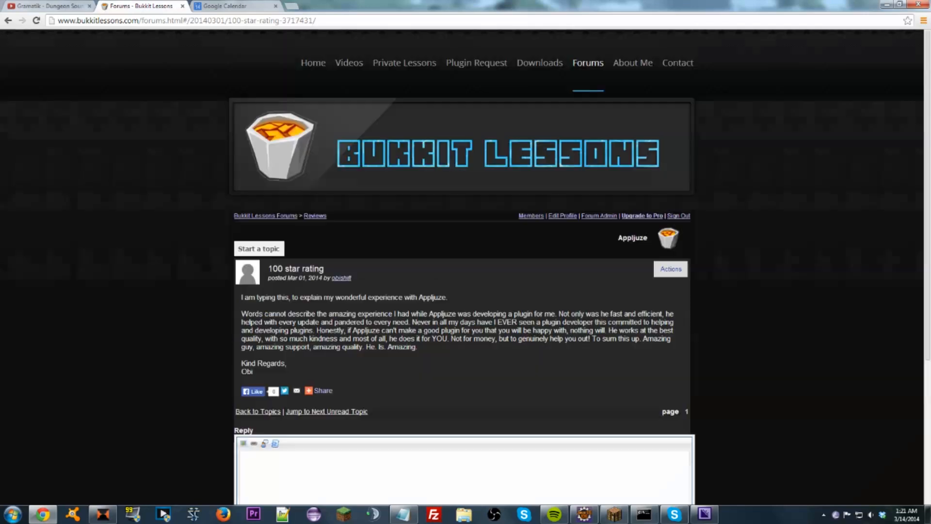
# - Visit About Me, Contact and Home in turn, finishing on the Downloads page
pyautogui.click(636, 62)
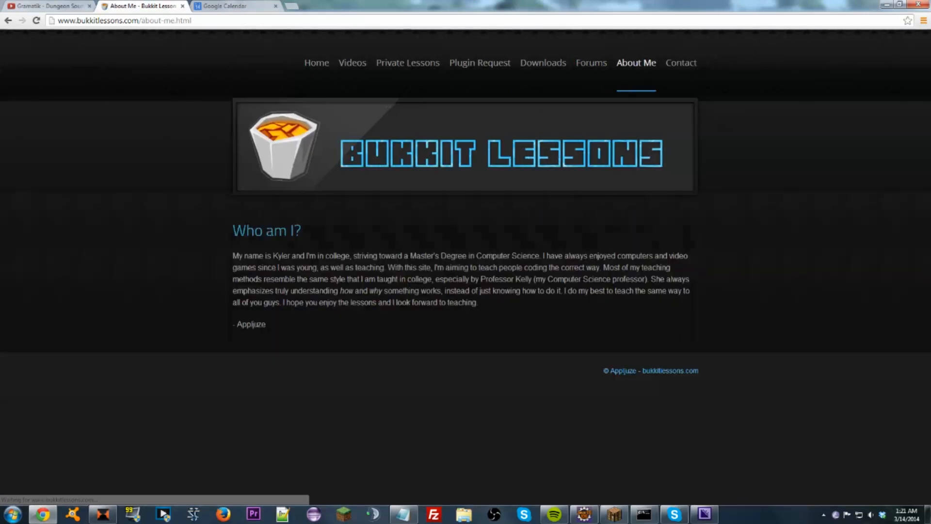
pyautogui.click(681, 62)
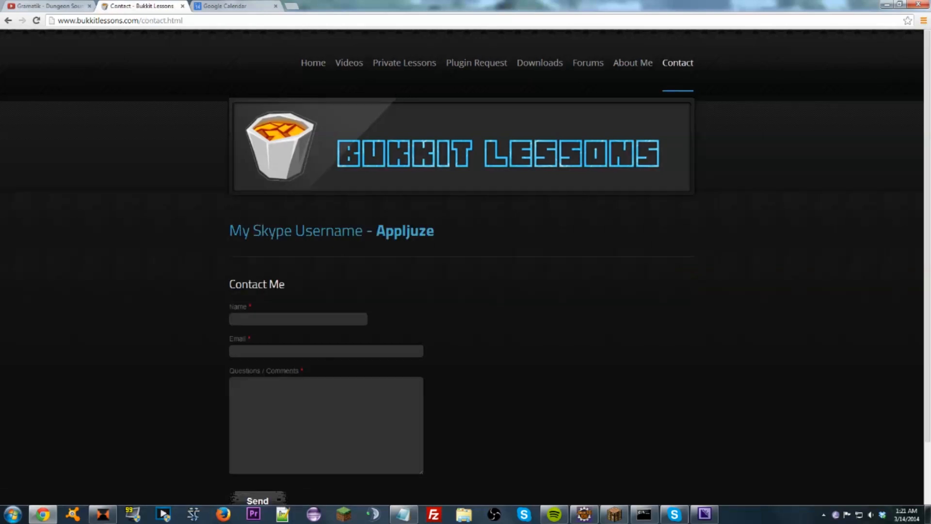
pyautogui.moveTo(404, 62)
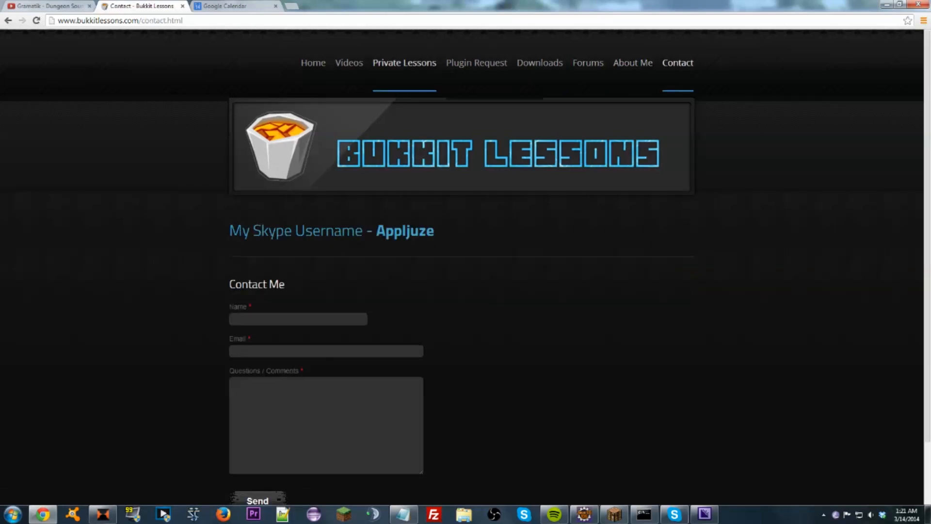
pyautogui.click(314, 62)
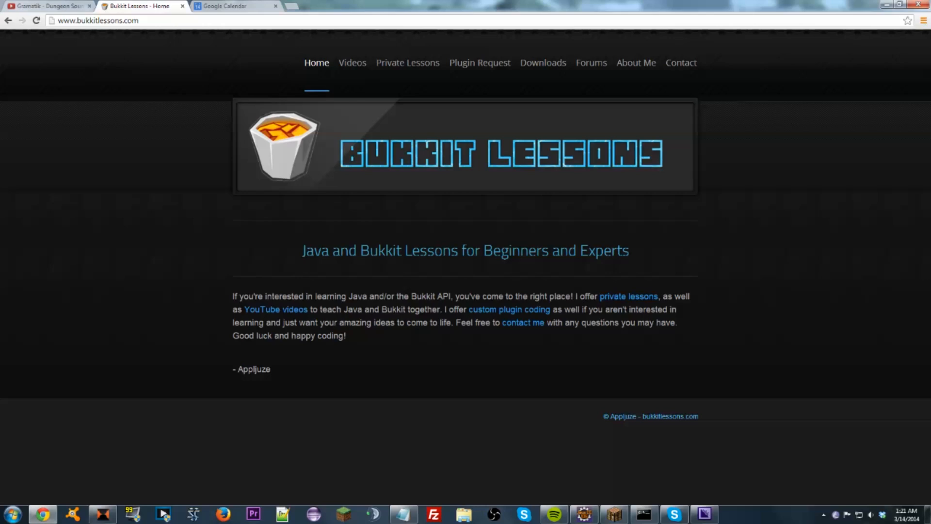
pyautogui.click(541, 62)
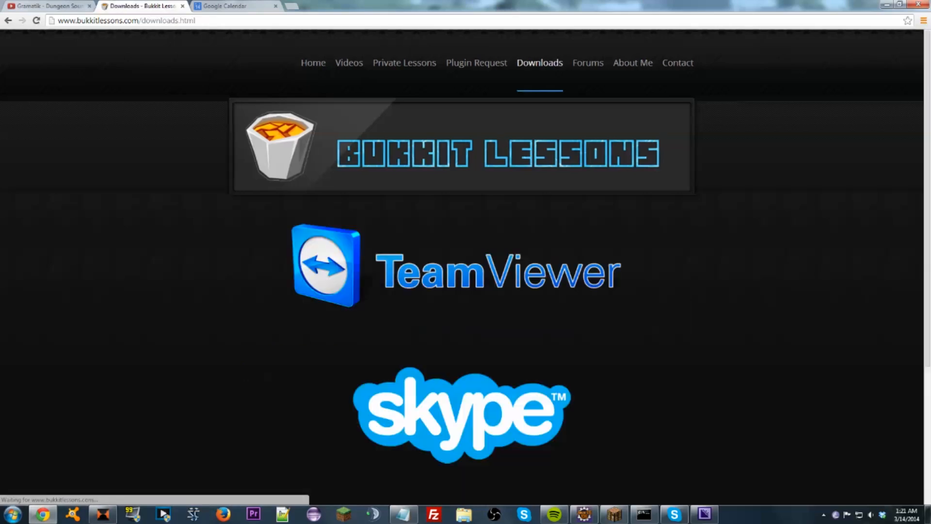